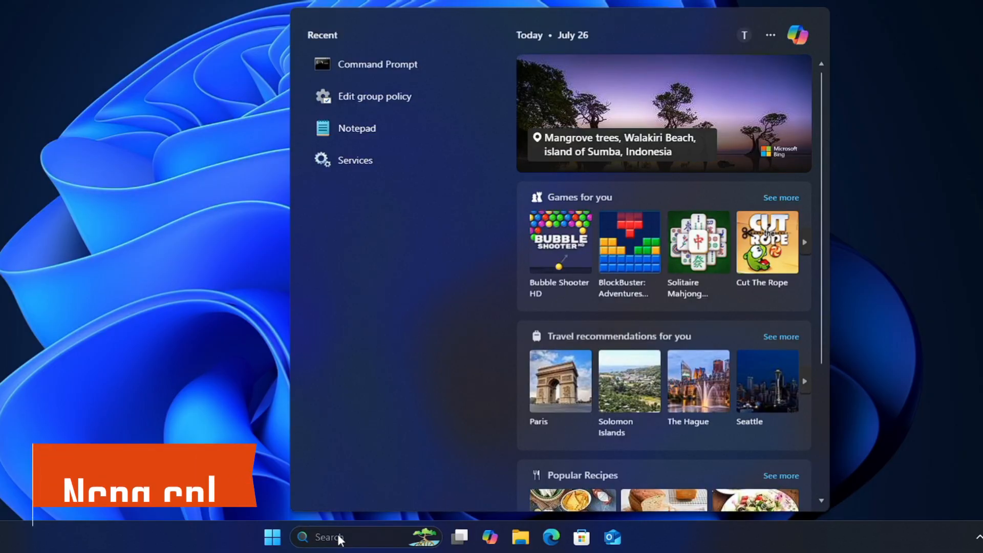
Search Windows for the ncpa.cpl Network Connections Control Panel item.
text(ncpa.cpl command)
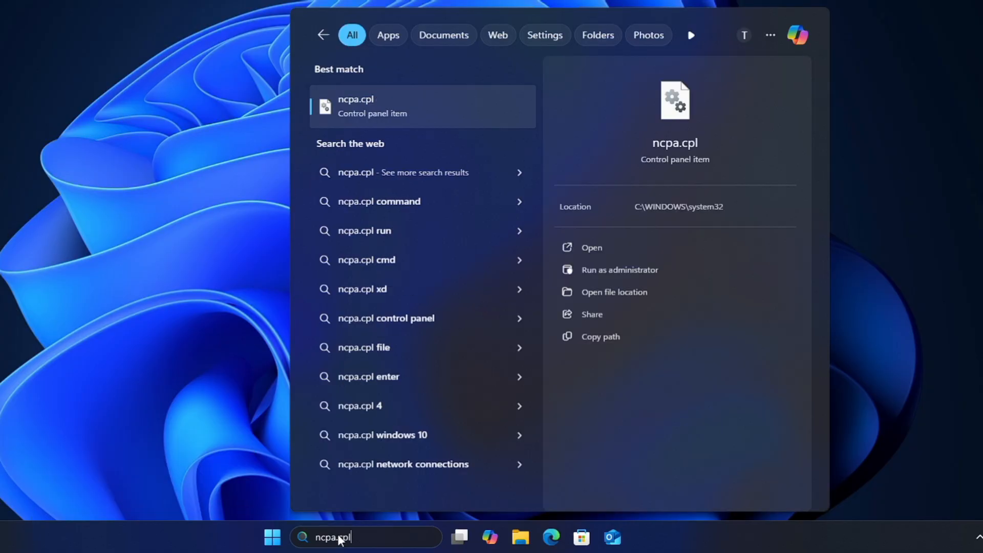
Launch Network Connections, inspect Ethernet0 and Wi-Fi, and bring up Ethernet0's context actions.
click(590, 247)
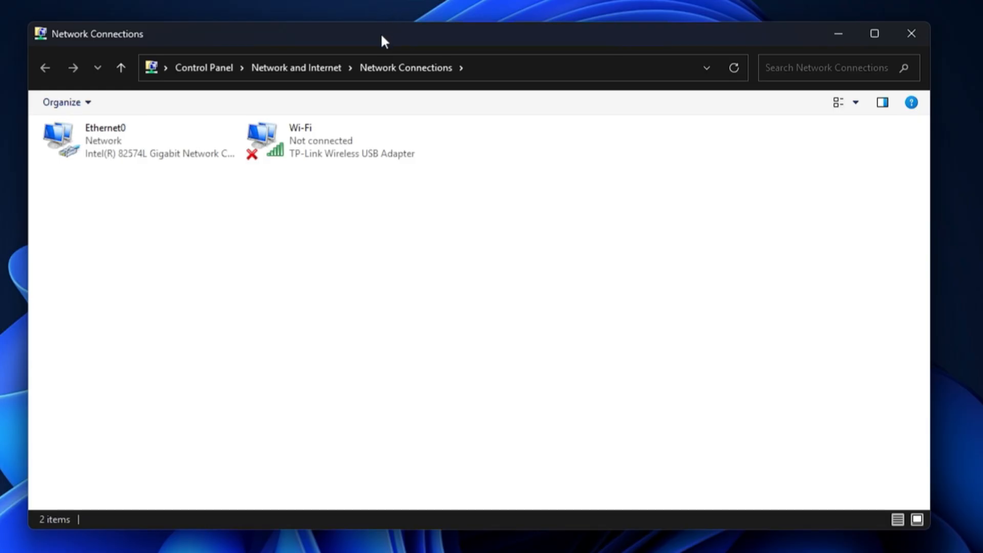
click(144, 140)
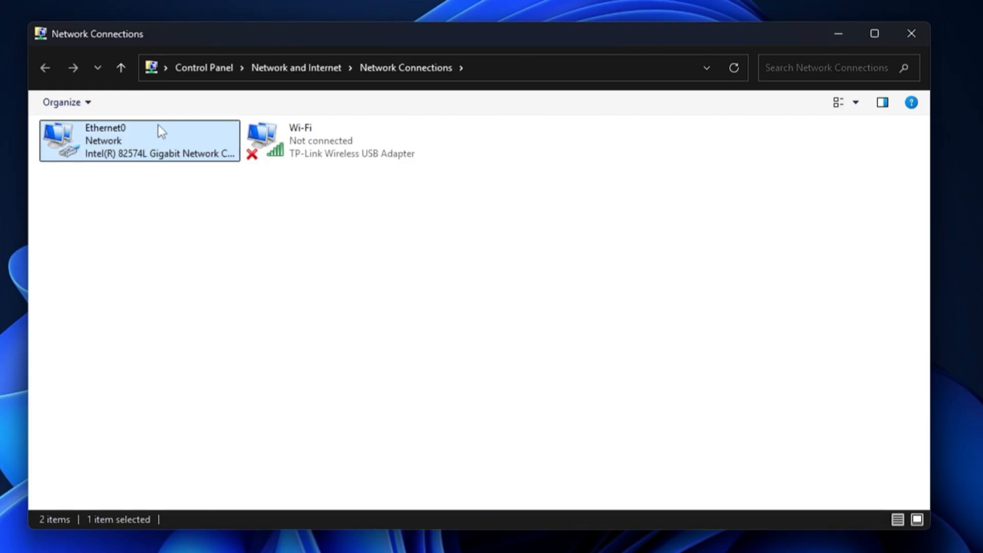
click(344, 140)
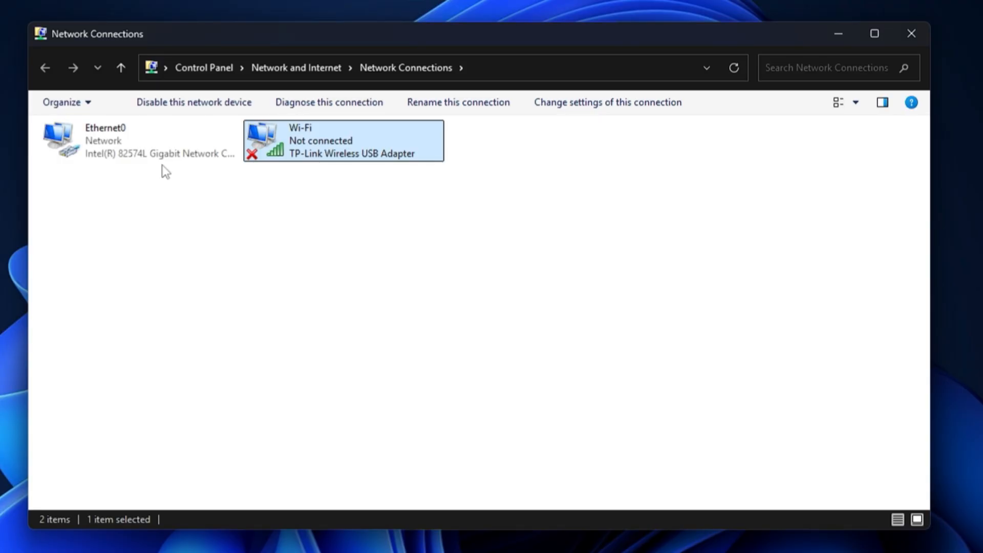
mouse_move(208, 176)
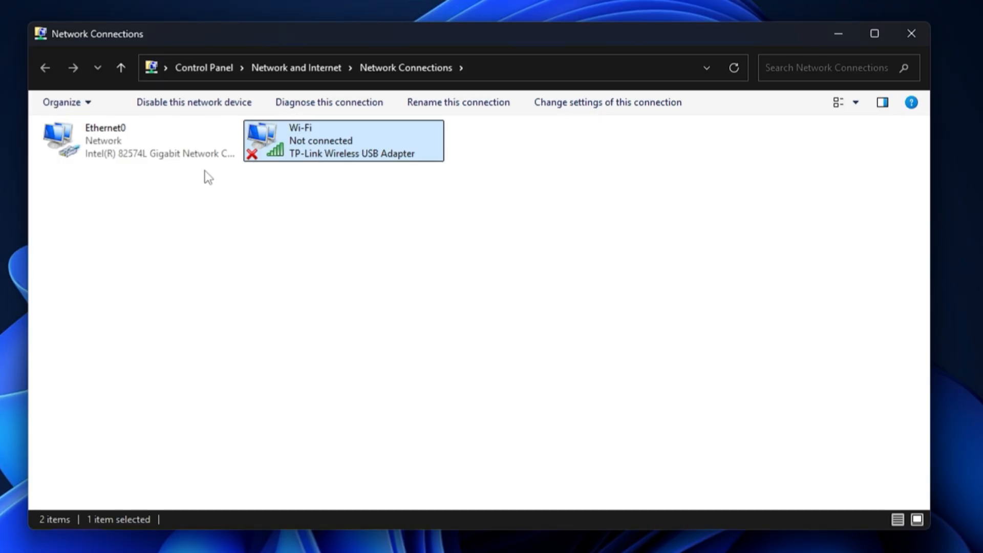
mouse_move(225, 142)
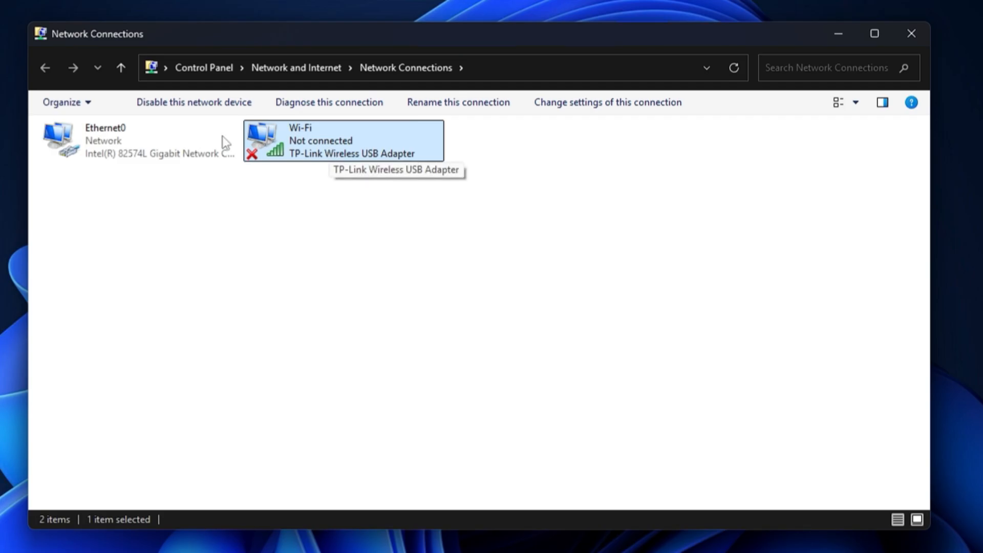
click(125, 141)
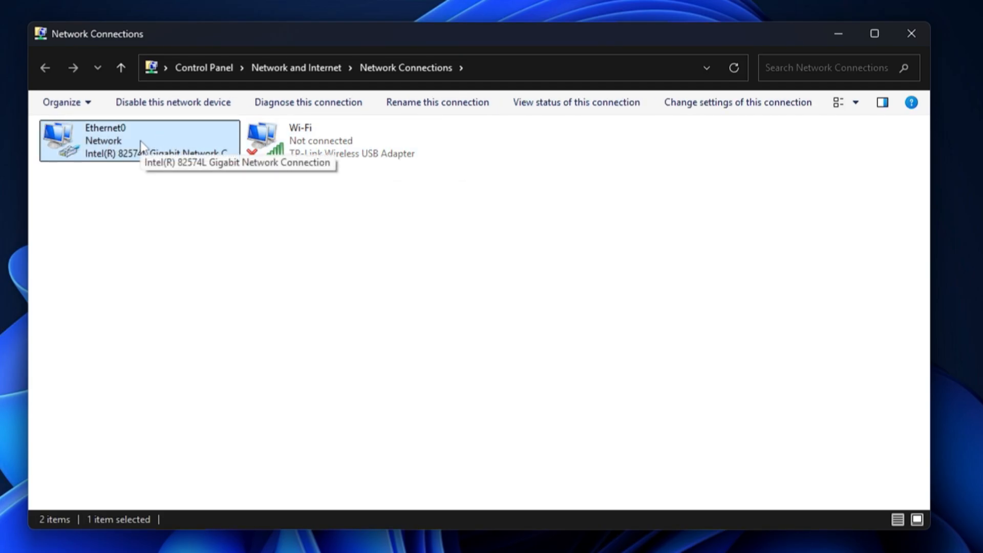
right_click(138, 140)
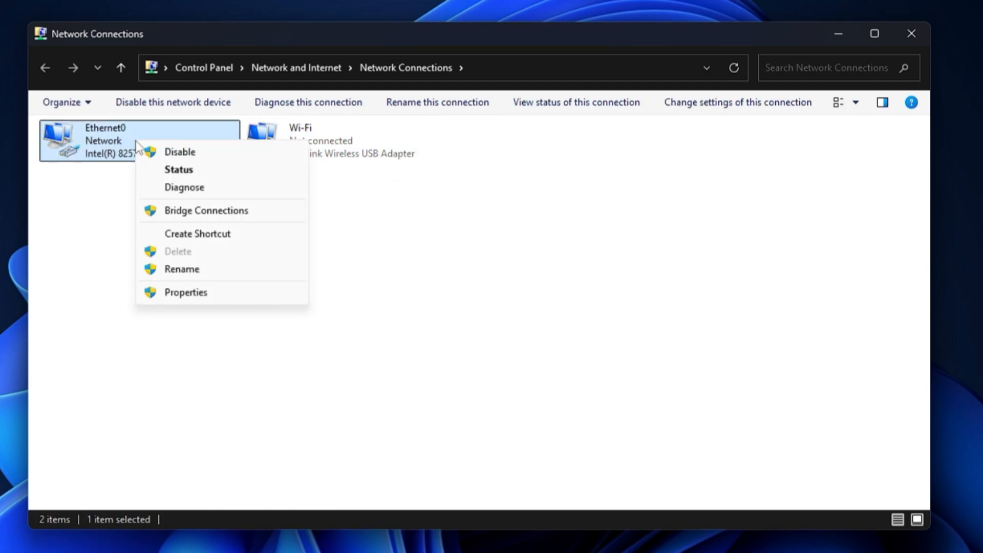
mouse_move(178, 170)
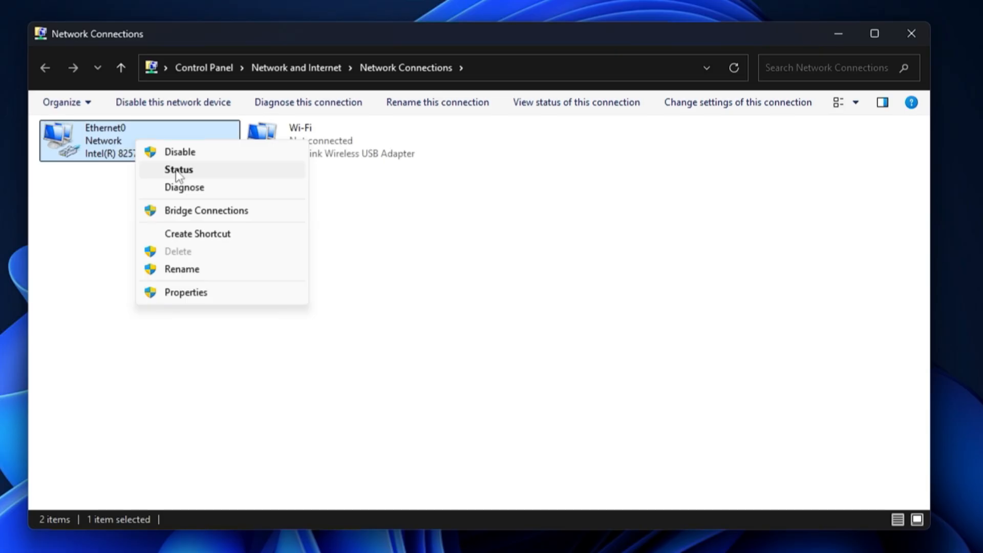
Show Ethernet0's status and its Network Connection Details with the DHCP 192.168.206.130 address.
click(178, 169)
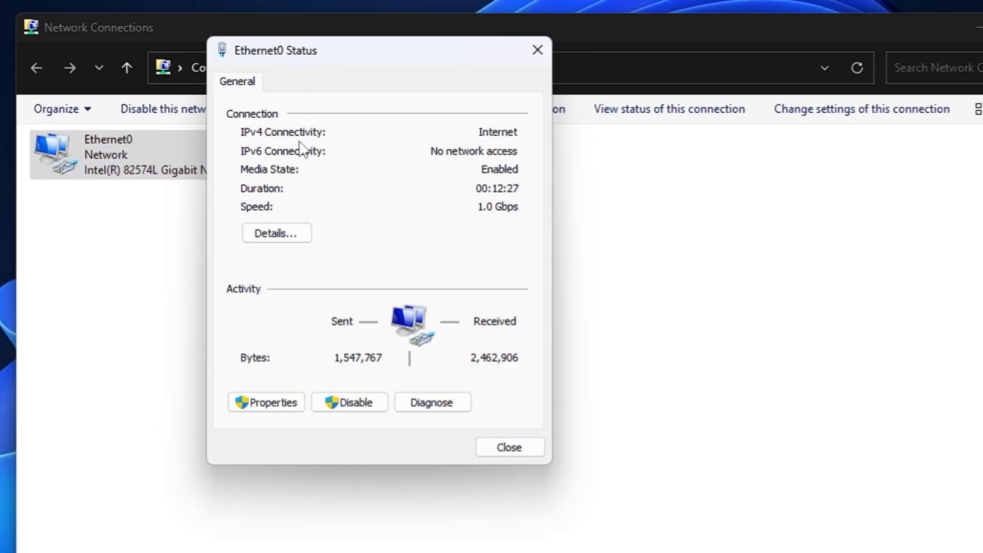
click(276, 232)
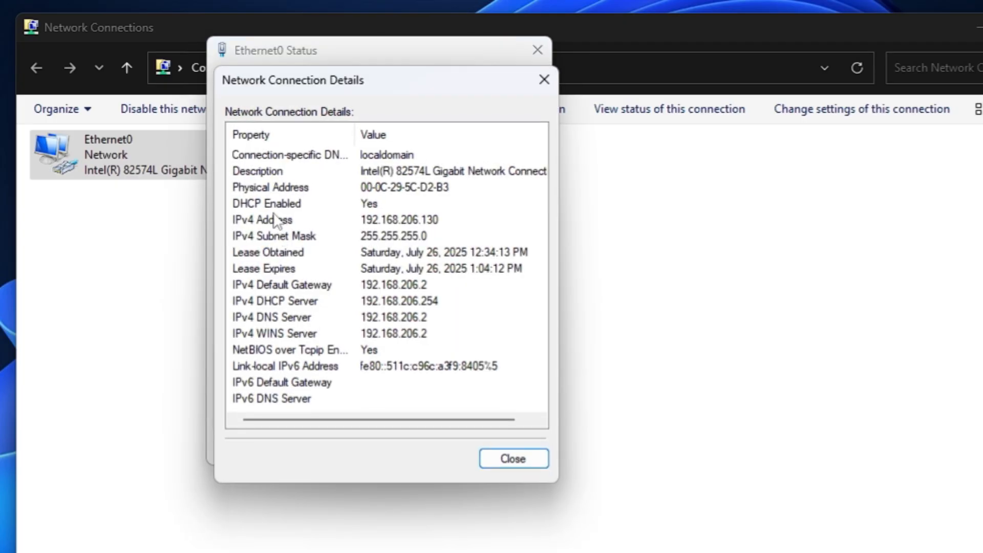
mouse_move(382, 231)
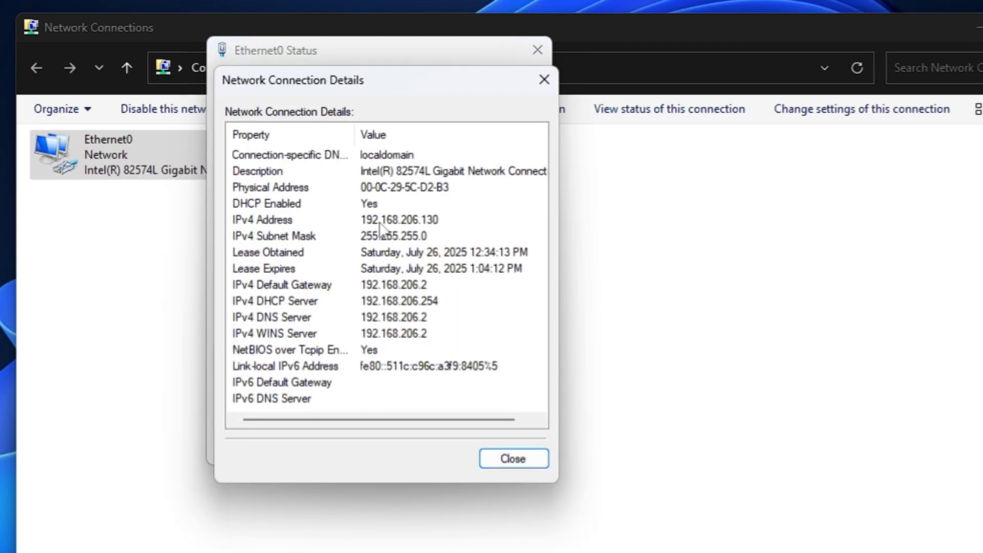
mouse_move(393, 228)
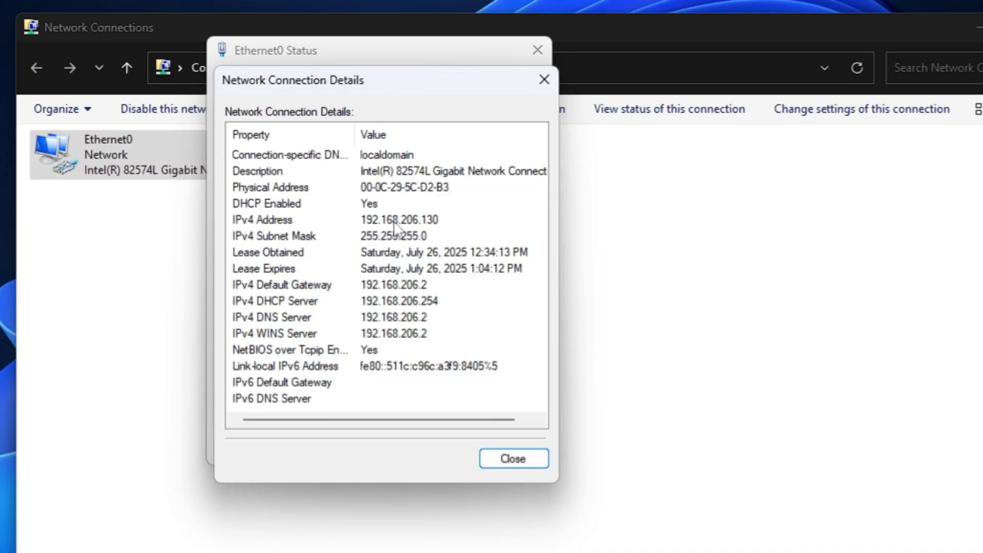
mouse_move(431, 234)
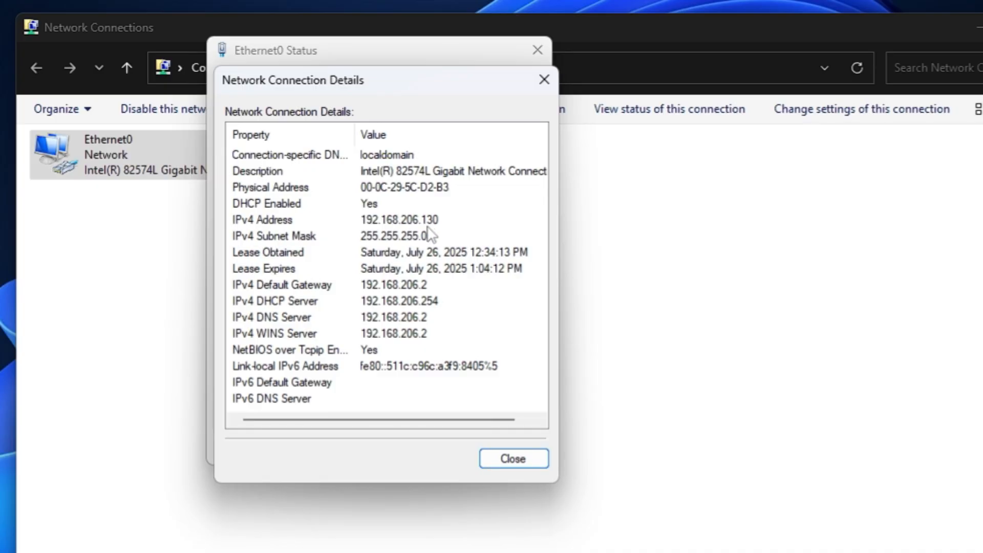
mouse_move(250, 213)
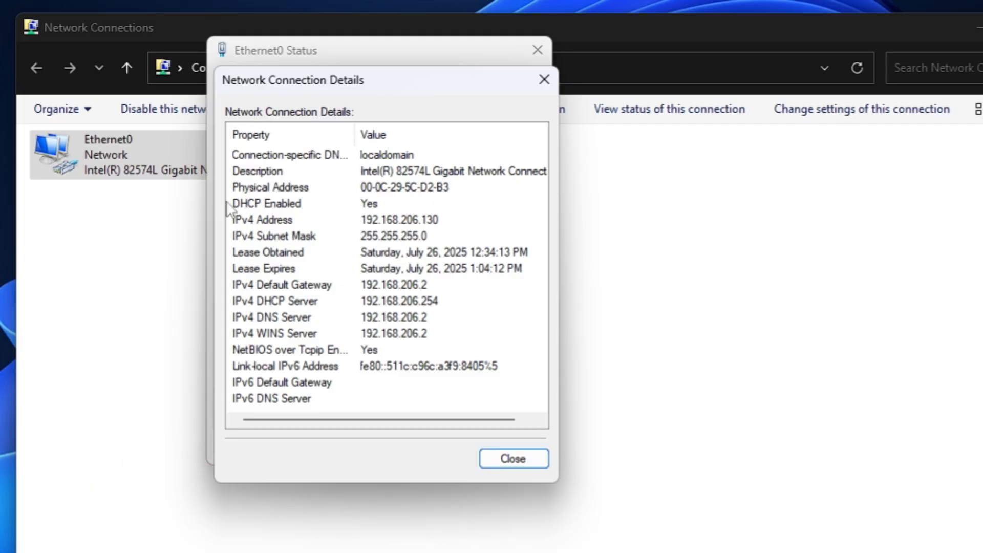
mouse_move(277, 270)
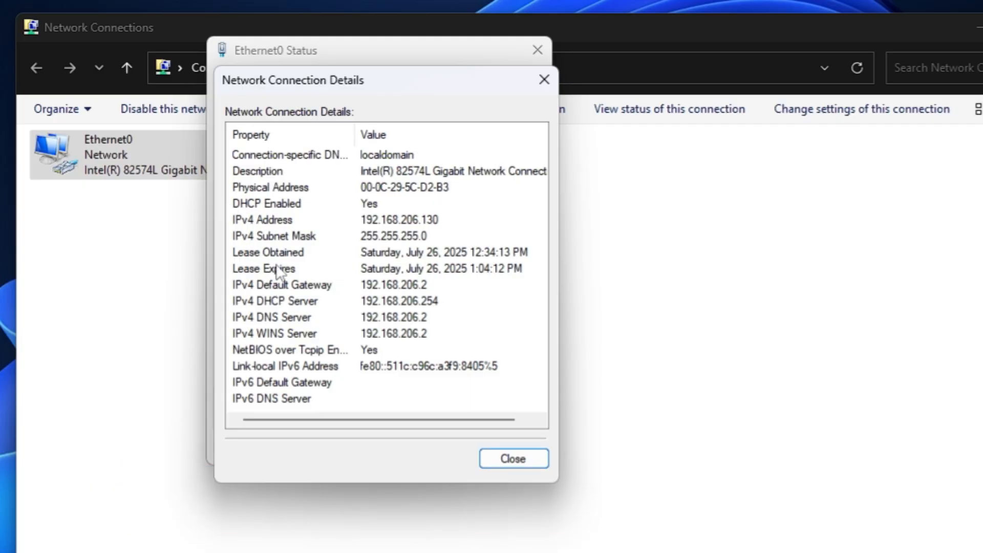
mouse_move(284, 253)
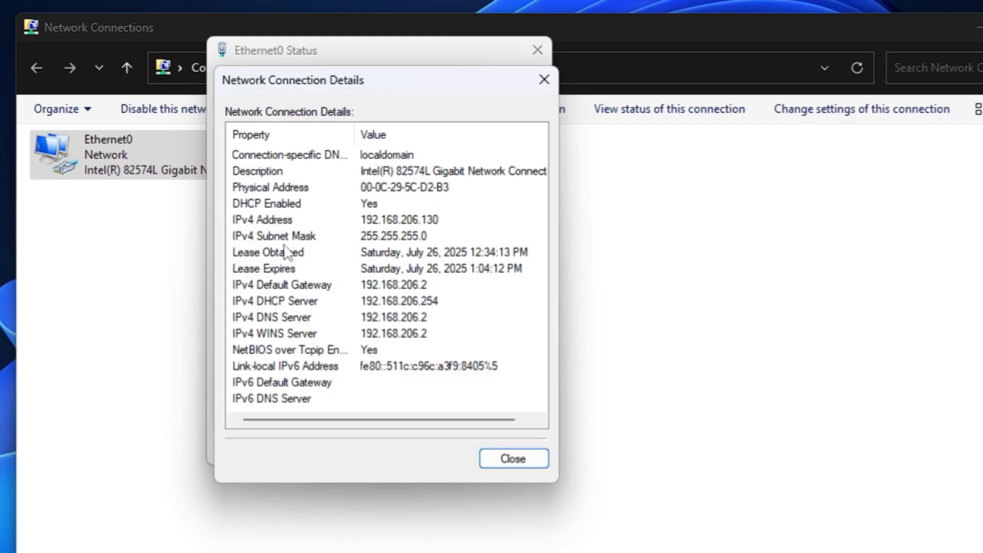
mouse_move(284, 322)
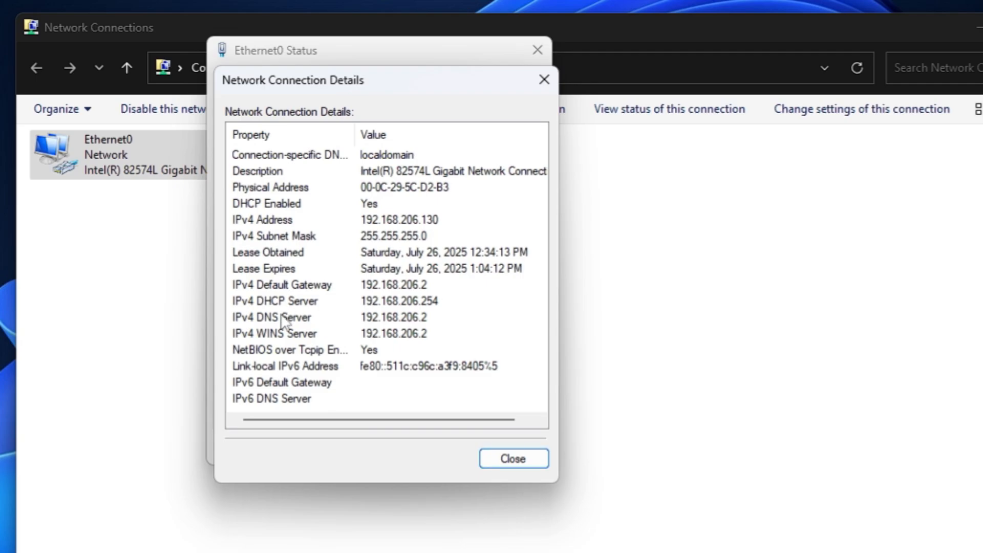
mouse_move(408, 224)
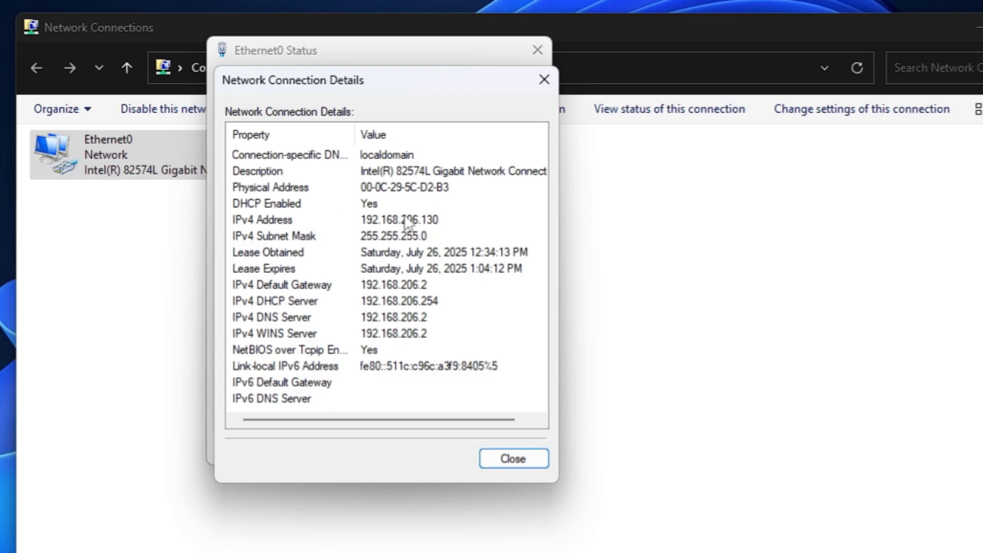
mouse_move(455, 349)
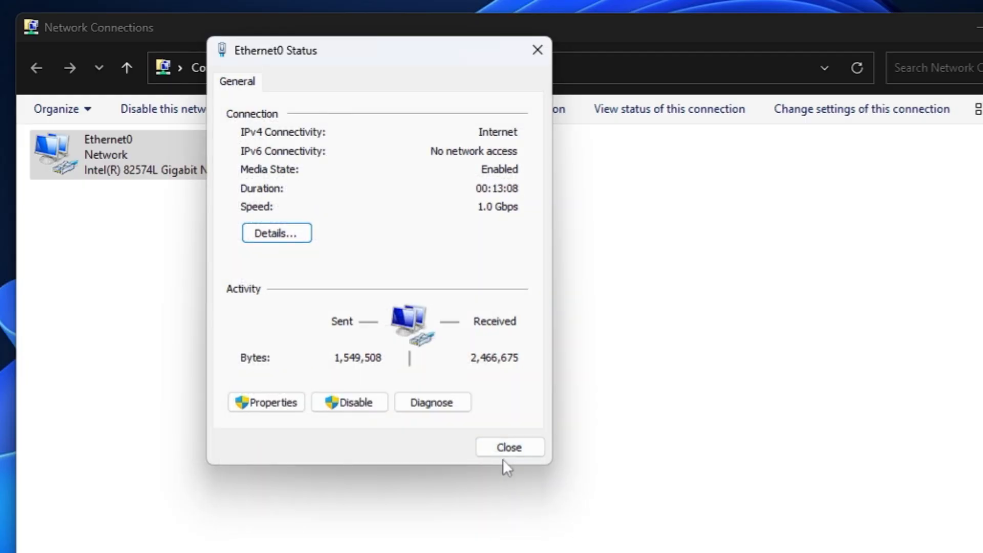
mouse_move(266, 402)
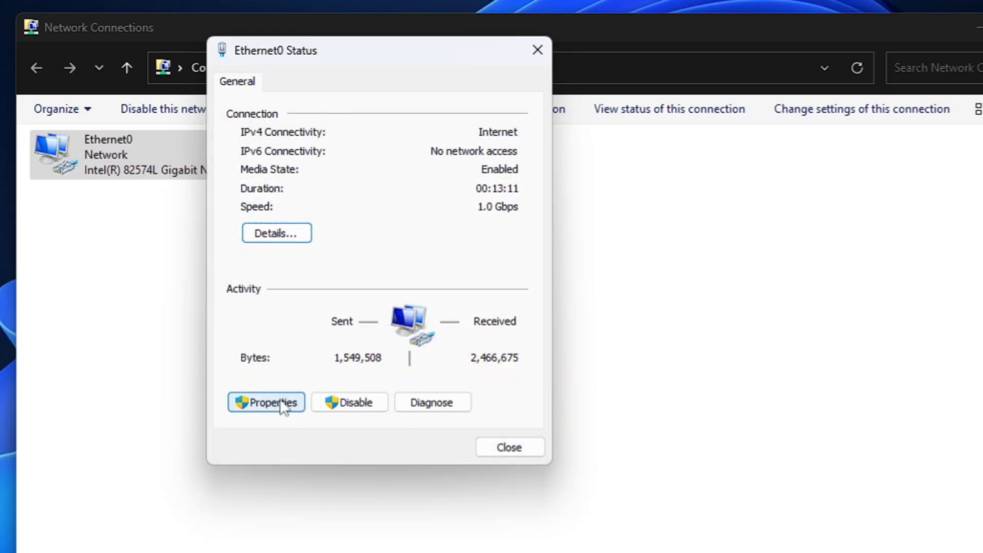
In Ethernet0's IPv4 properties, switch to 'Use the following IP address' for manual entry.
click(266, 401)
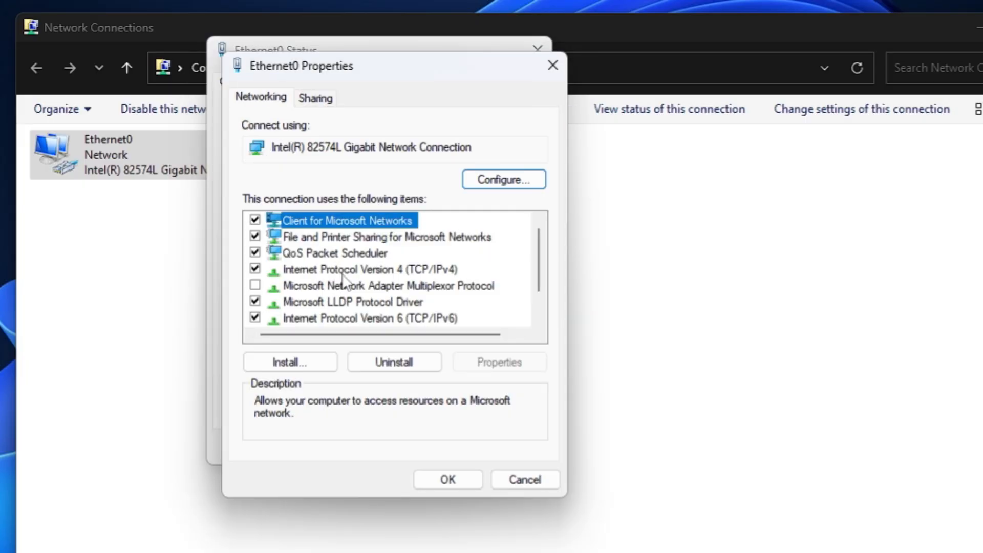
click(364, 269)
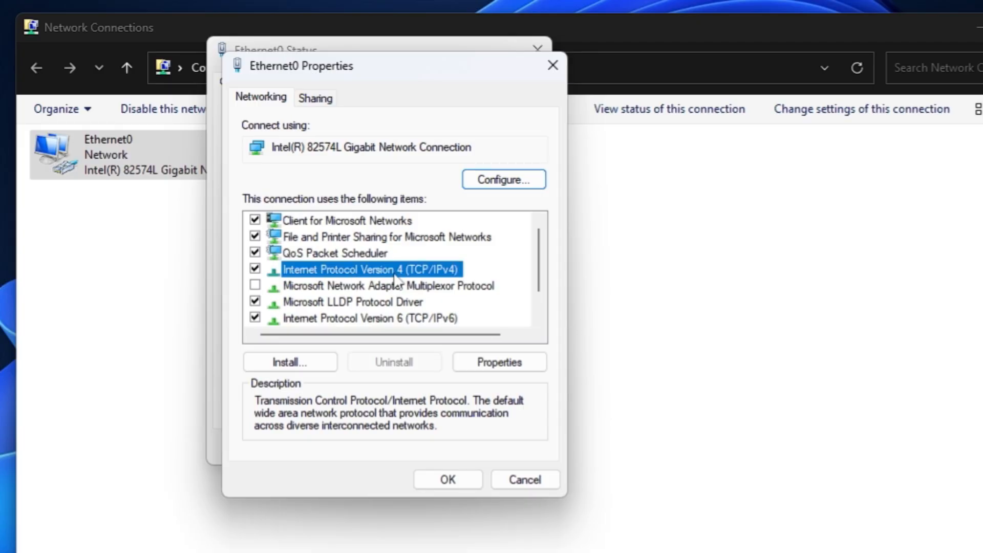
mouse_move(445, 280)
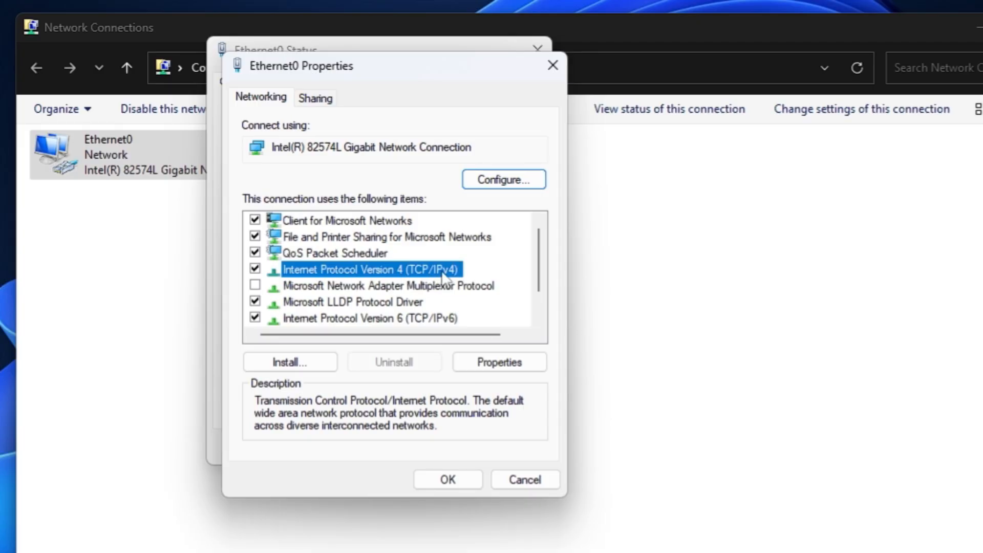
click(499, 362)
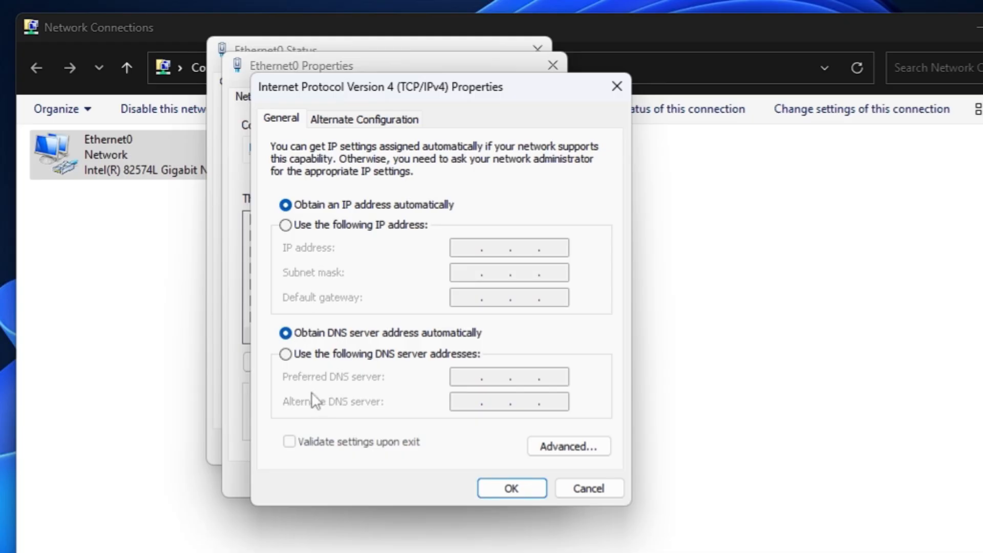
mouse_move(339, 222)
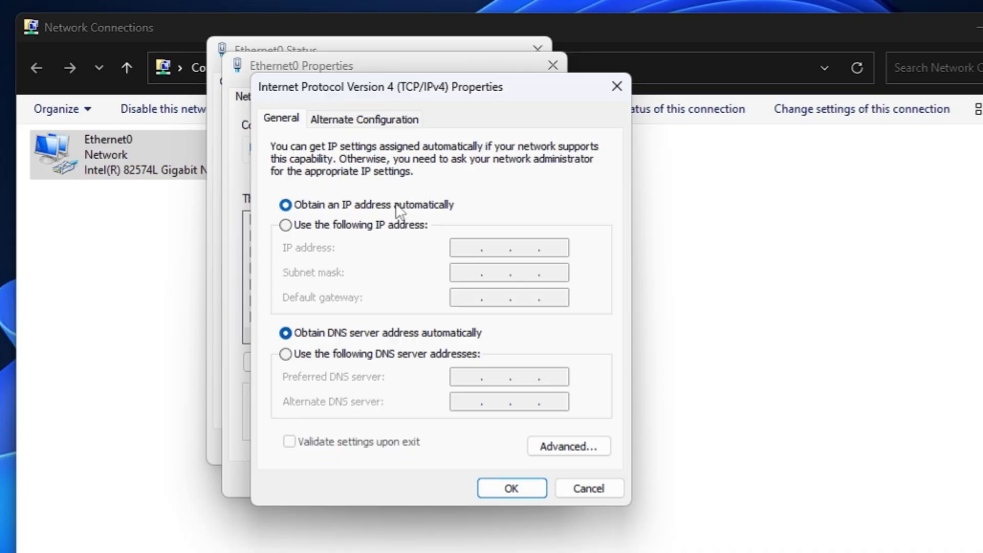
mouse_move(348, 203)
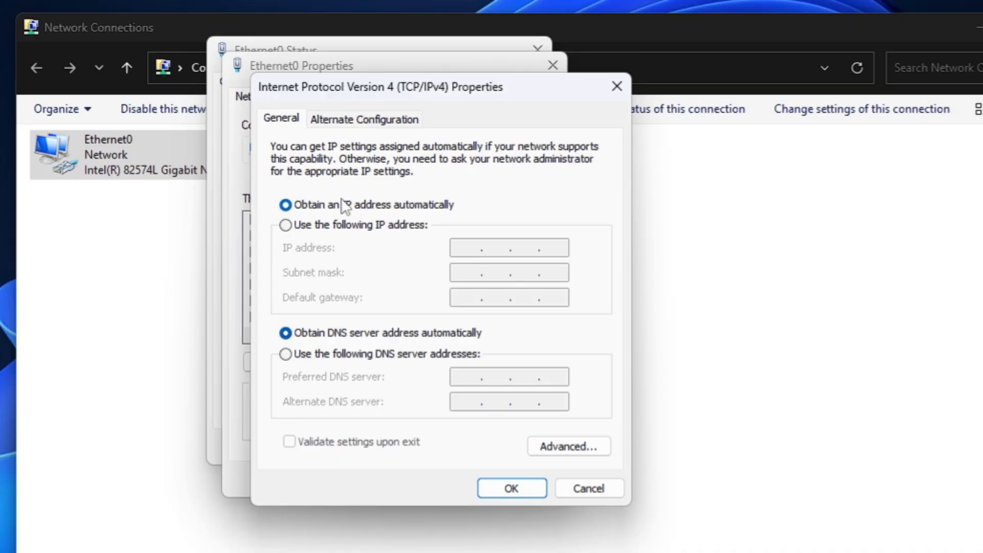
mouse_move(354, 209)
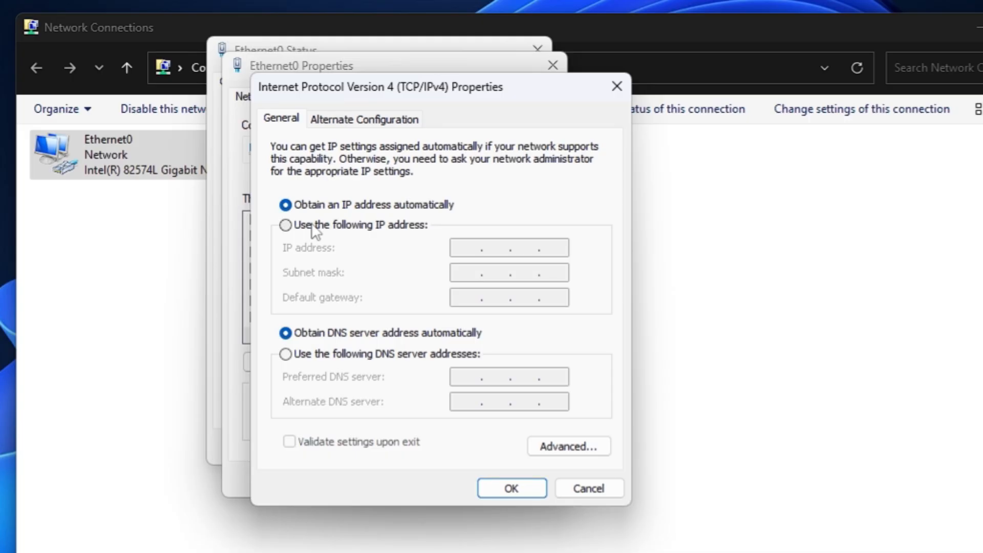
click(285, 225)
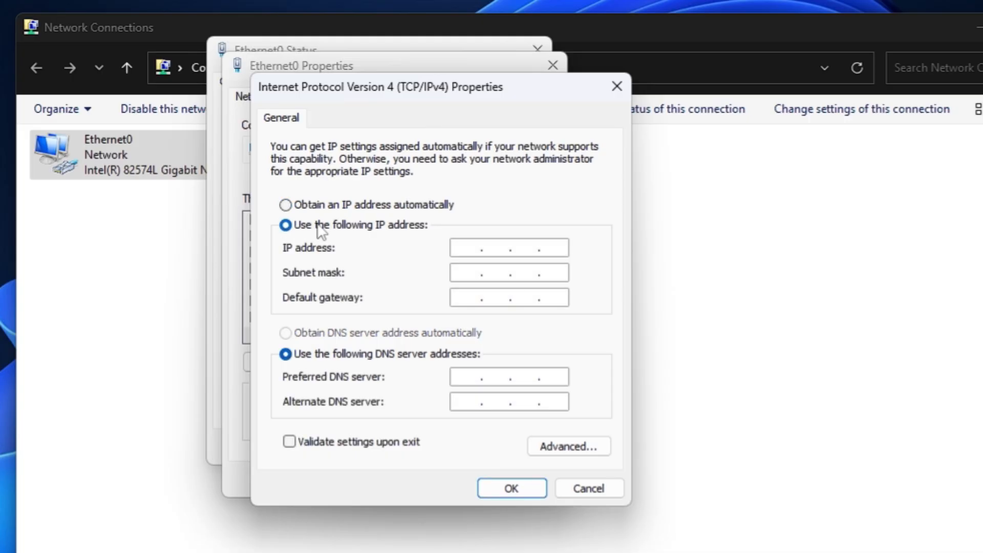
mouse_move(320, 232)
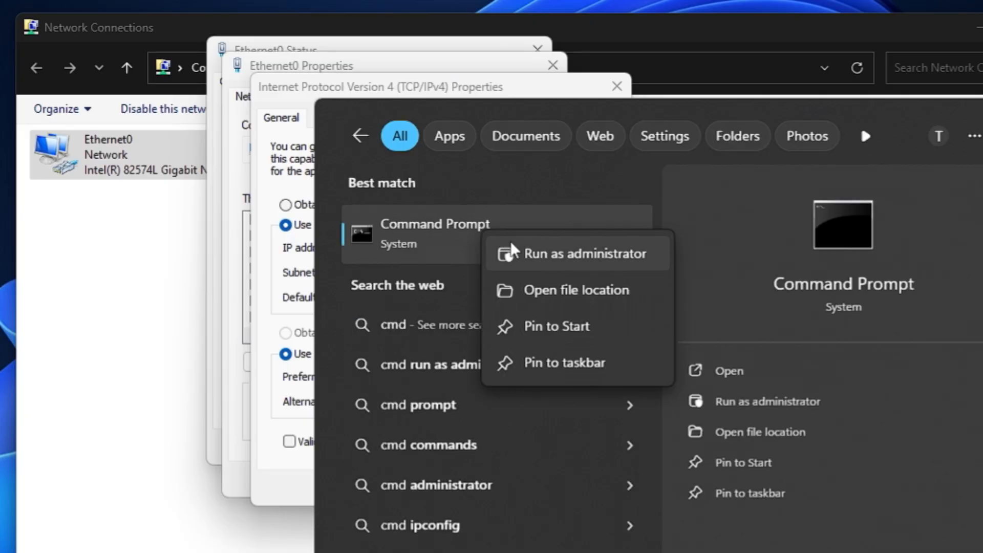
Start an administrator Command Prompt and run ipconfig to list the current adapter configuration.
click(585, 253)
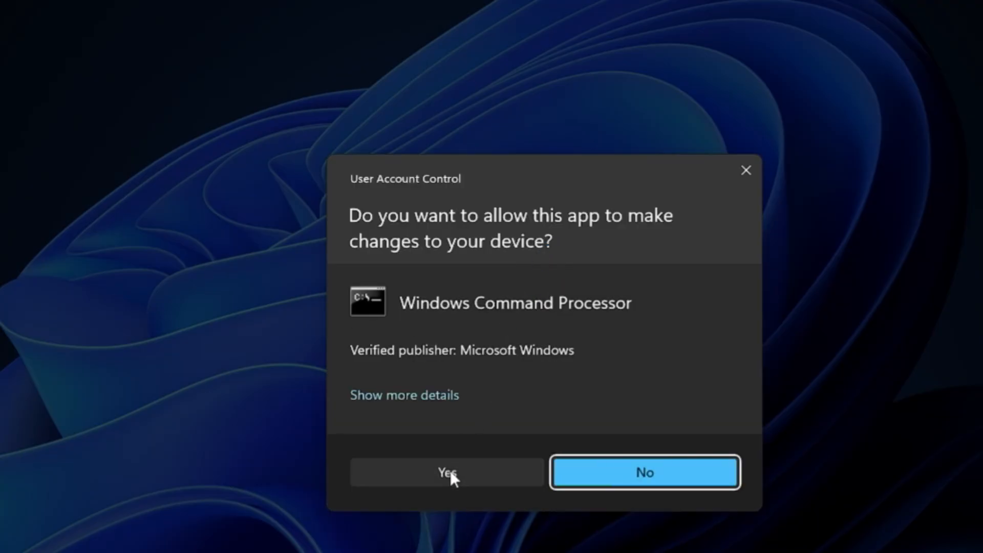
click(446, 472)
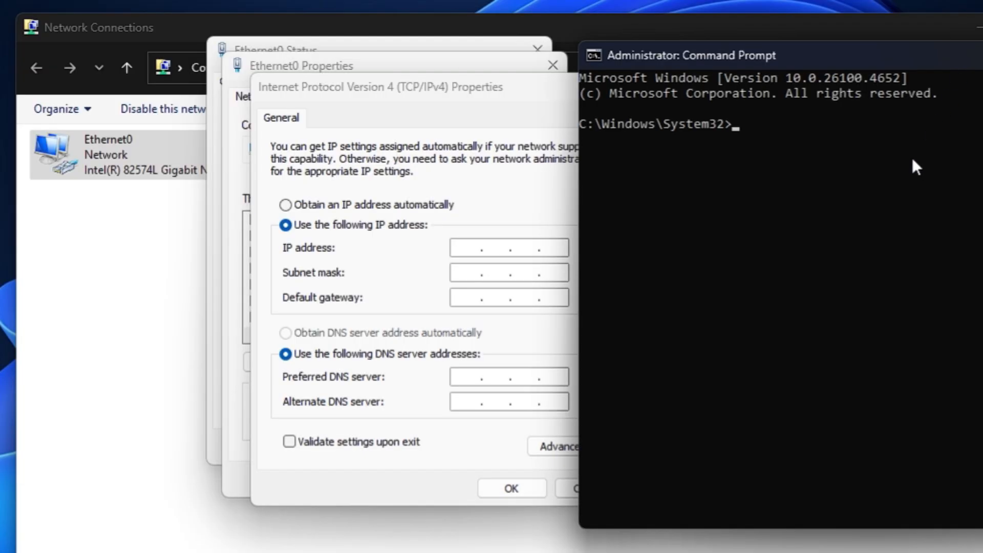
text(ipconf)
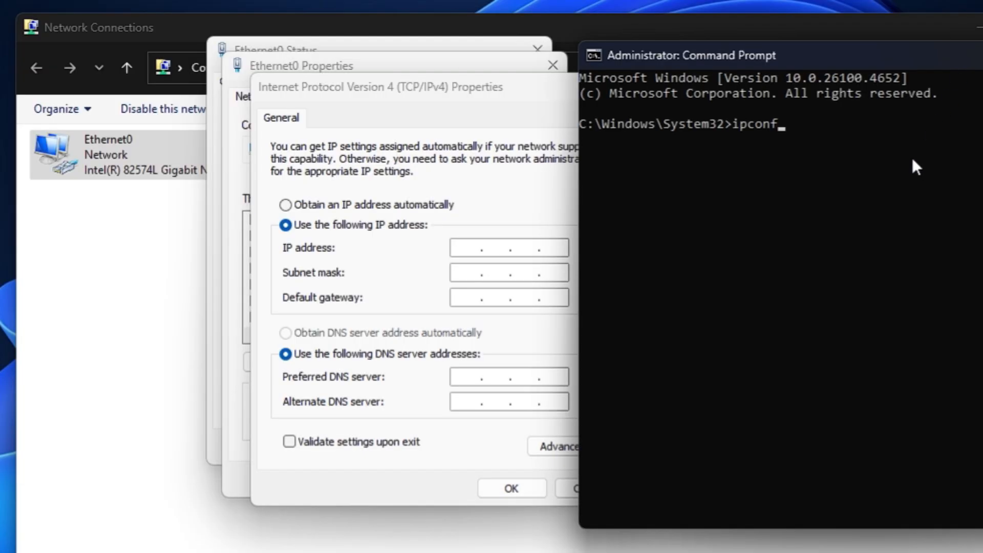
text(ig)
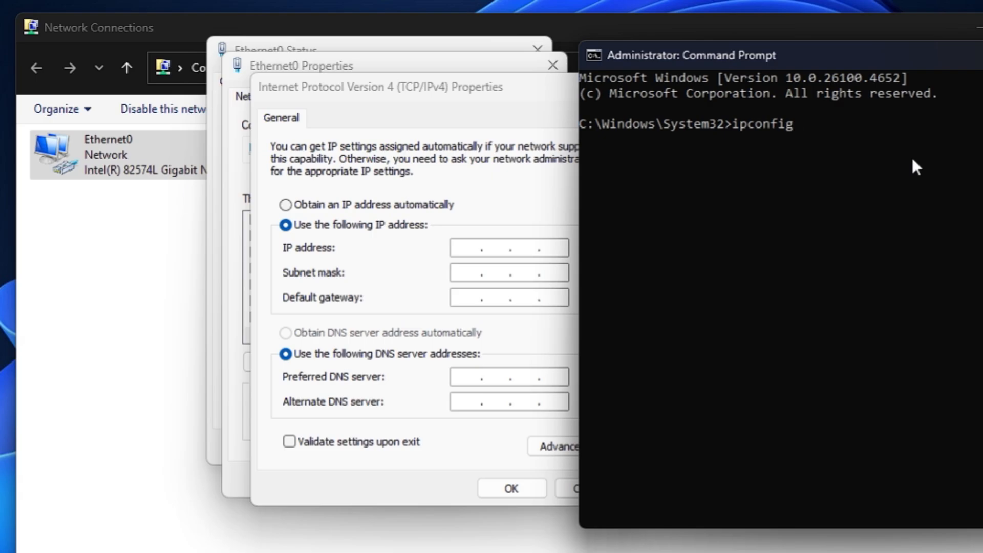
key(Return)
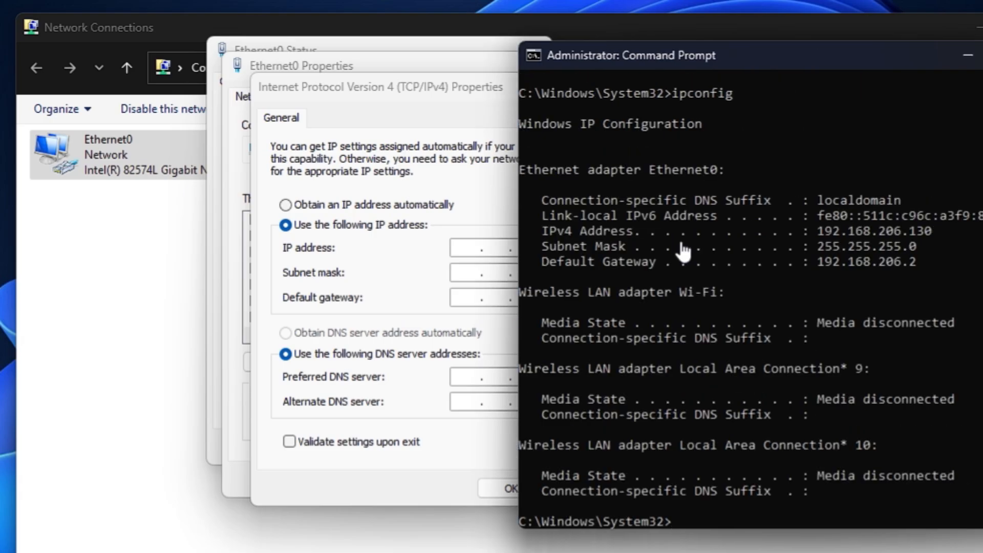
mouse_move(636, 238)
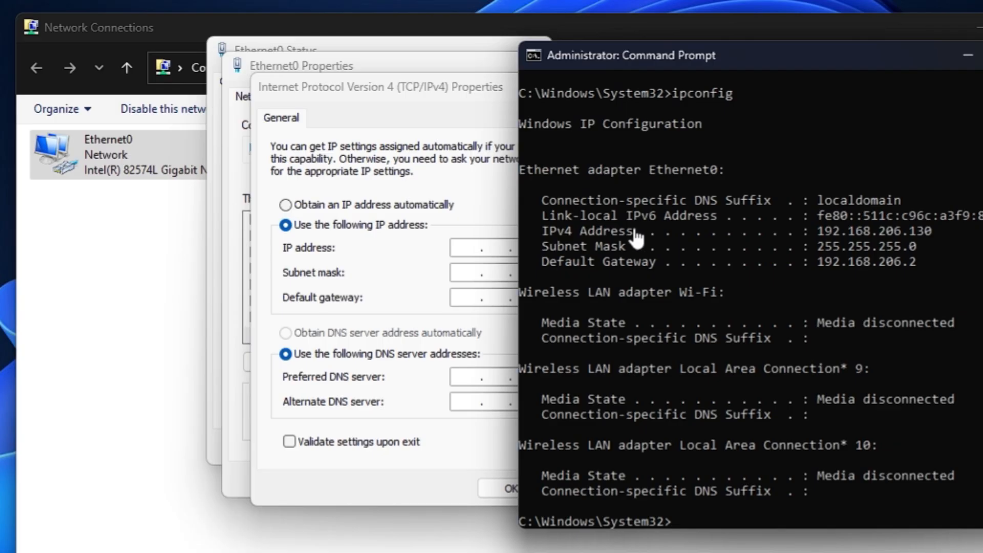
mouse_move(526, 164)
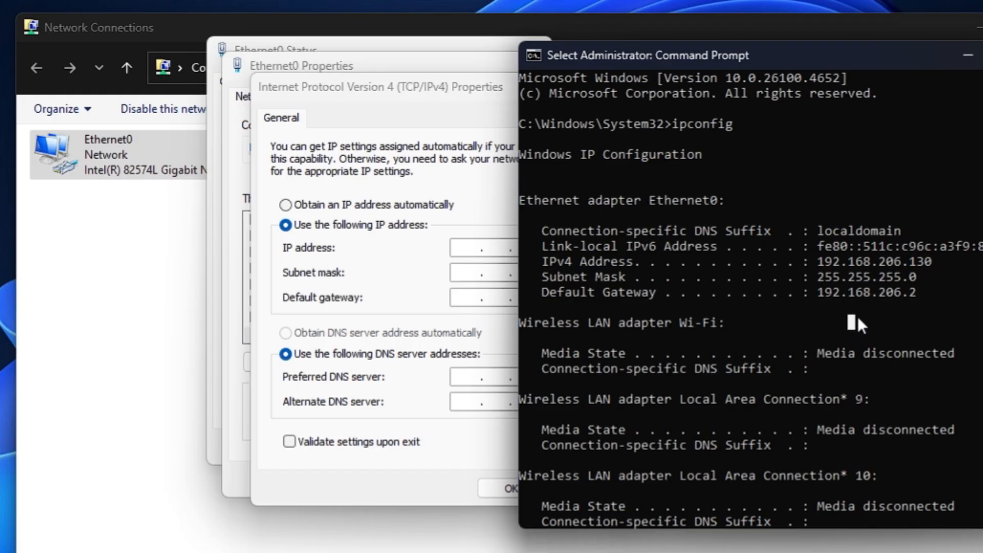
Enter the arp -a command to list the ARP table.
scroll(down, 3)
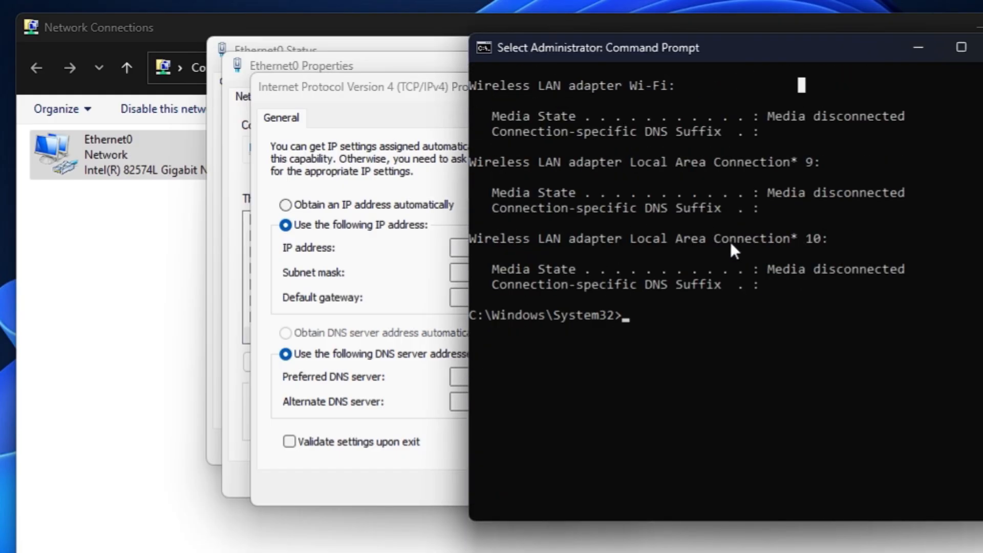
text(ar)
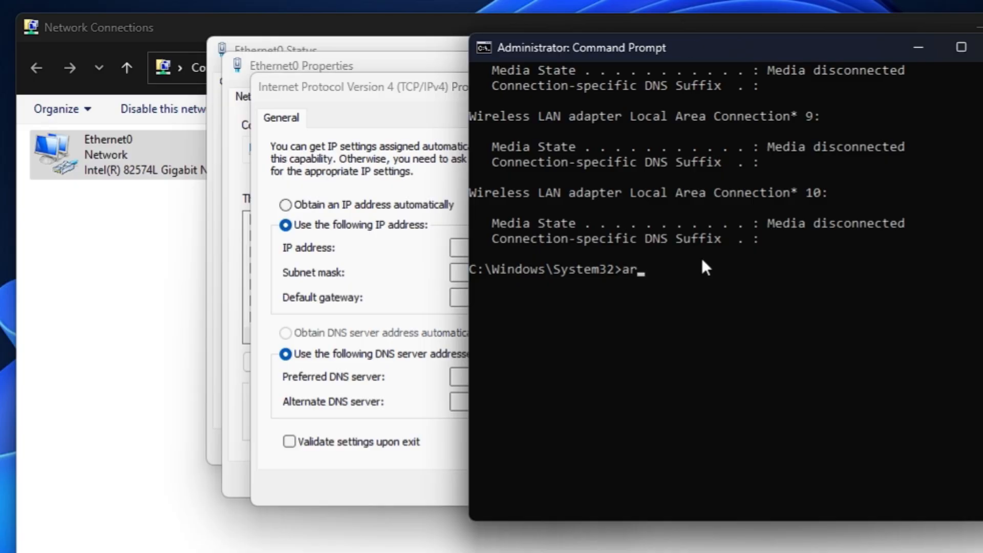
text(p)
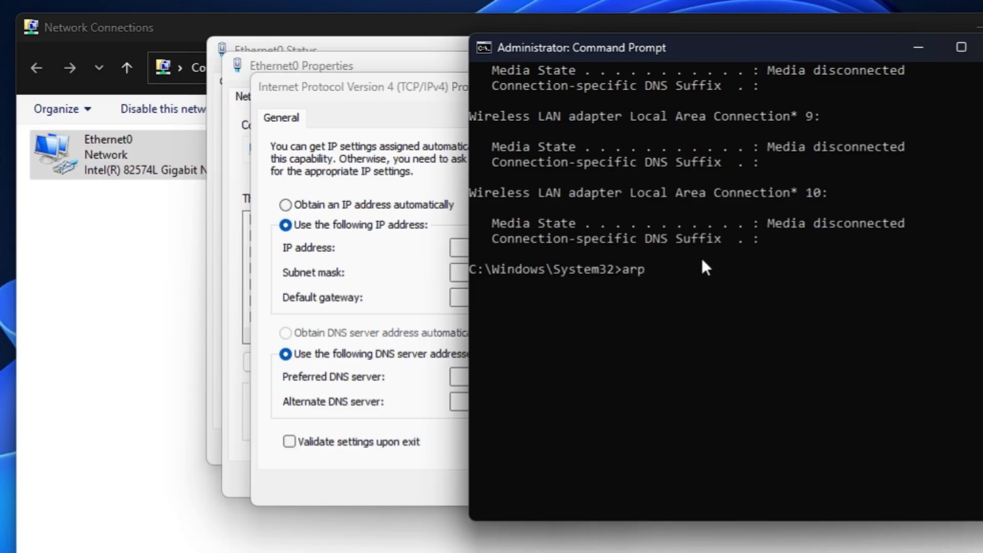
text(-a)
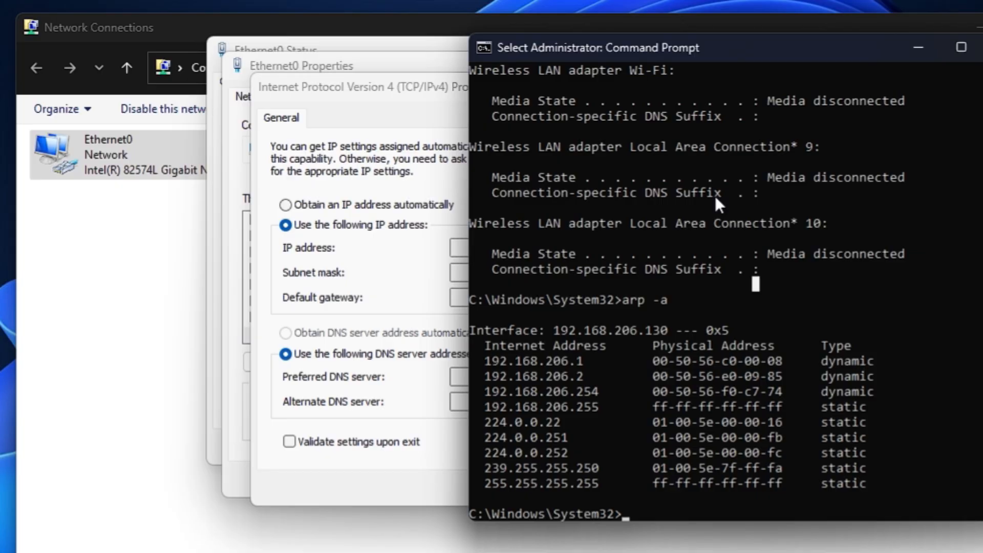
mouse_move(673, 267)
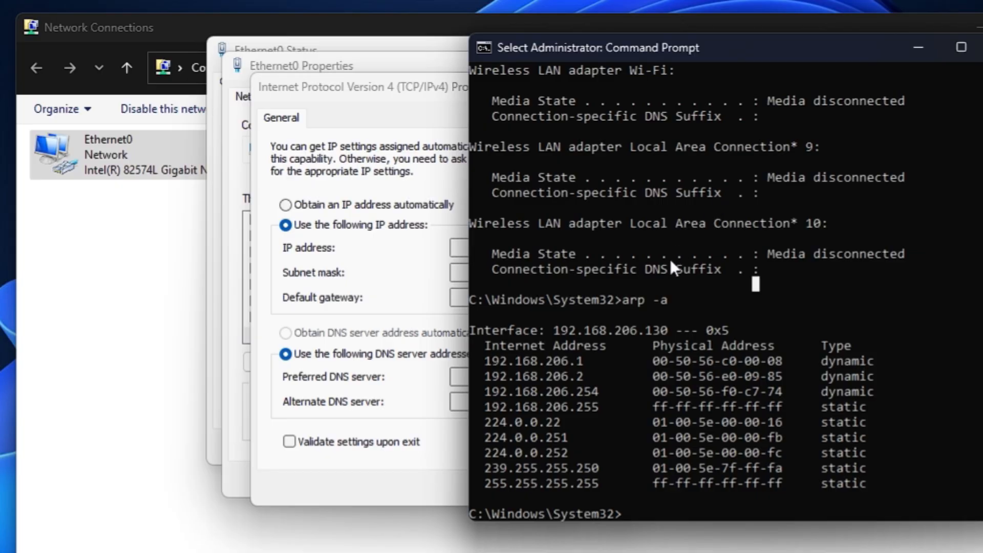
mouse_move(659, 294)
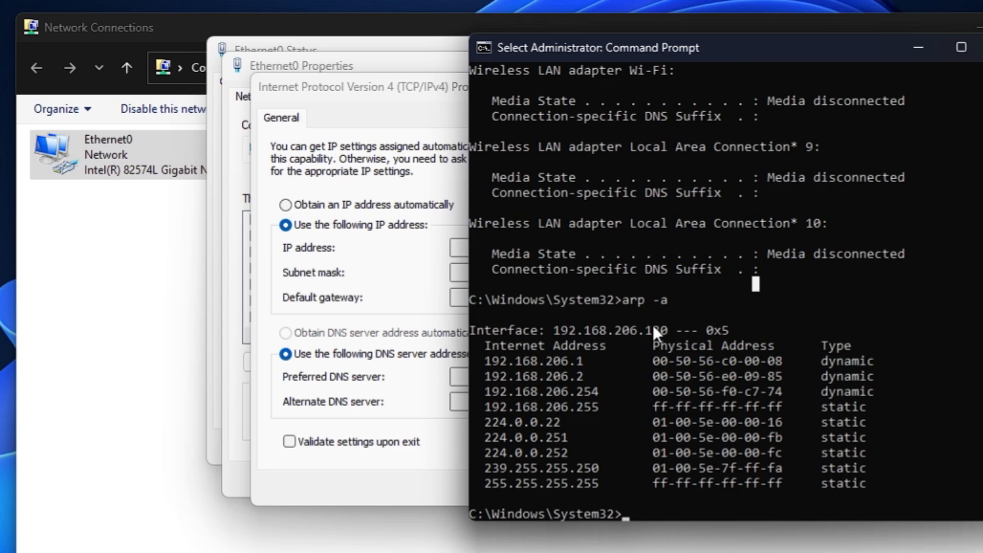
Scroll the arp -a output to read the 192.168.206.x addresses already in use.
scroll(down, 3)
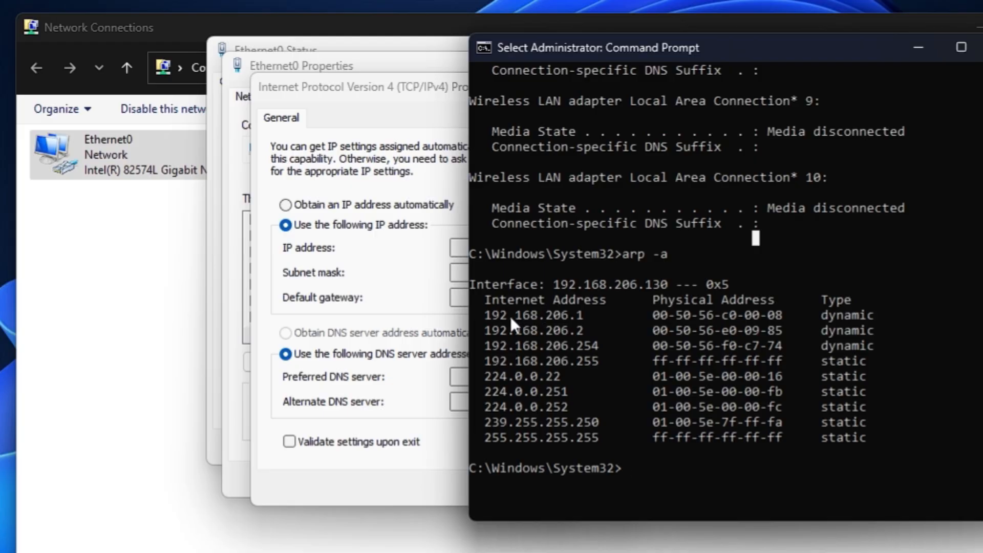
mouse_move(551, 330)
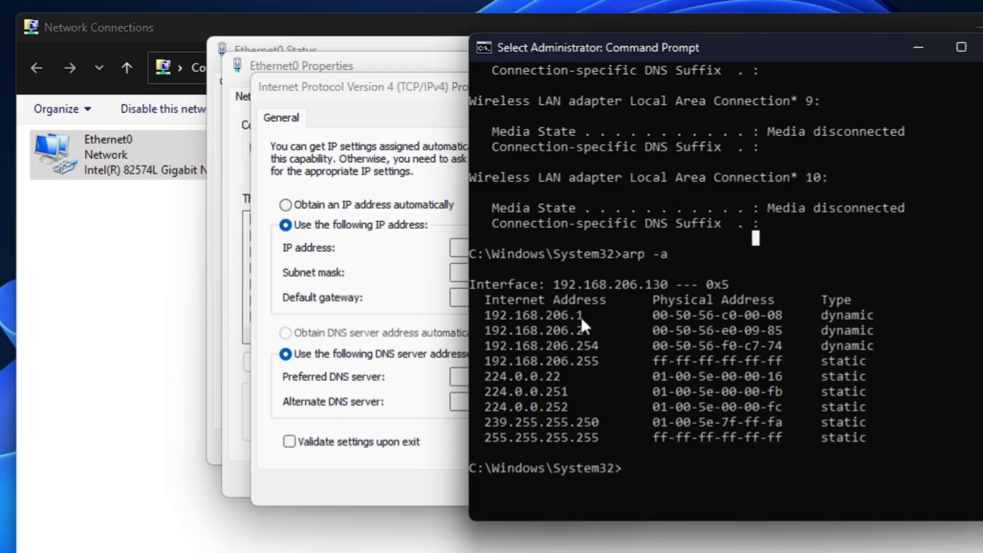
mouse_move(505, 358)
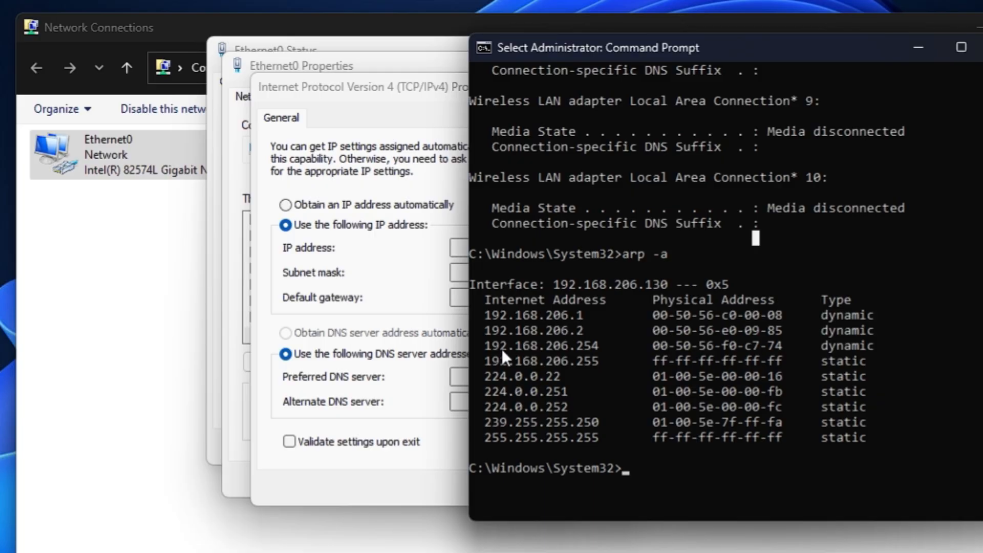
mouse_move(570, 357)
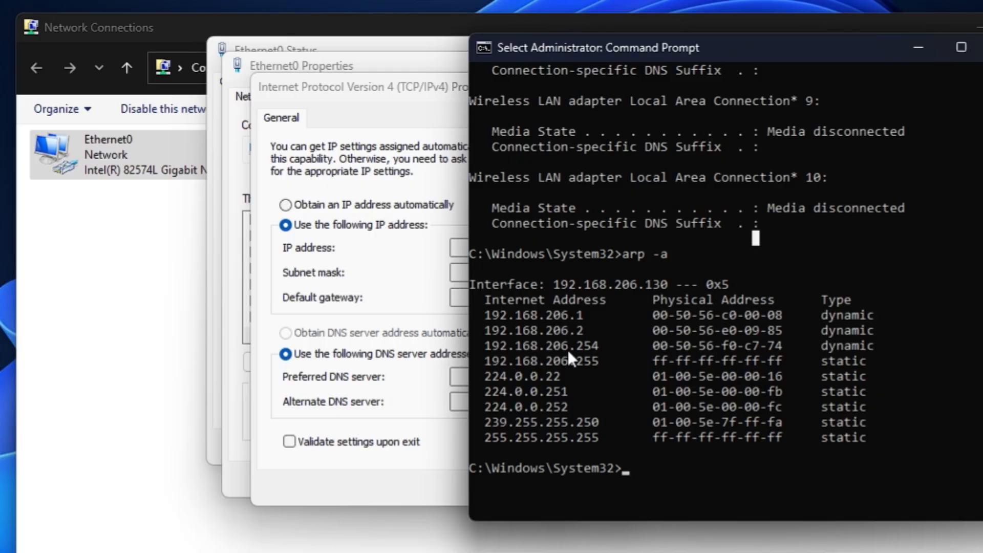
mouse_move(590, 358)
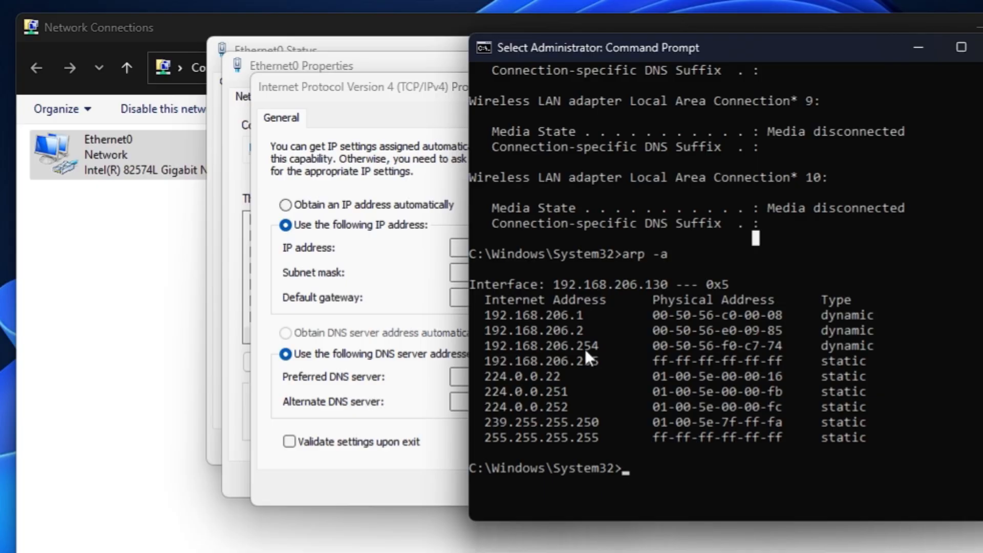
mouse_move(569, 325)
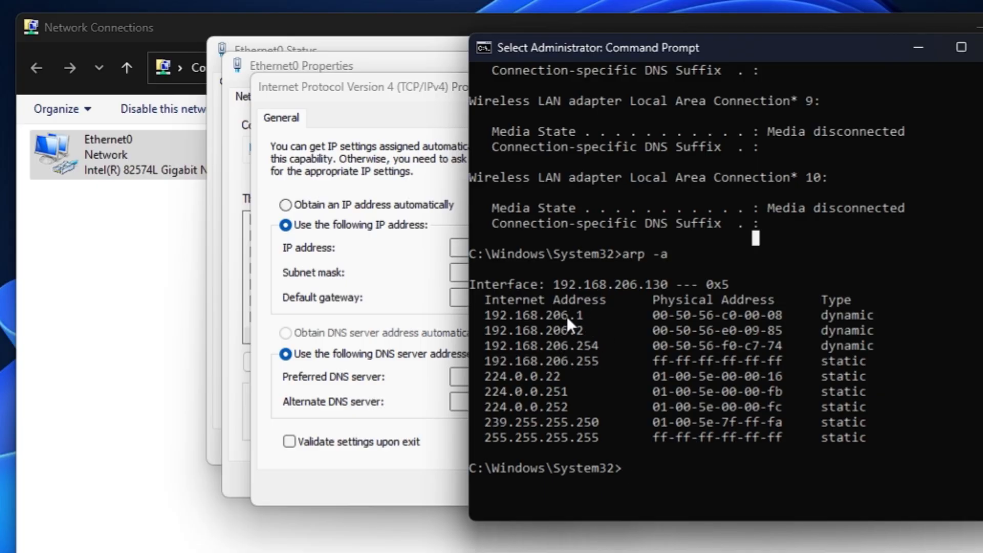
mouse_move(583, 358)
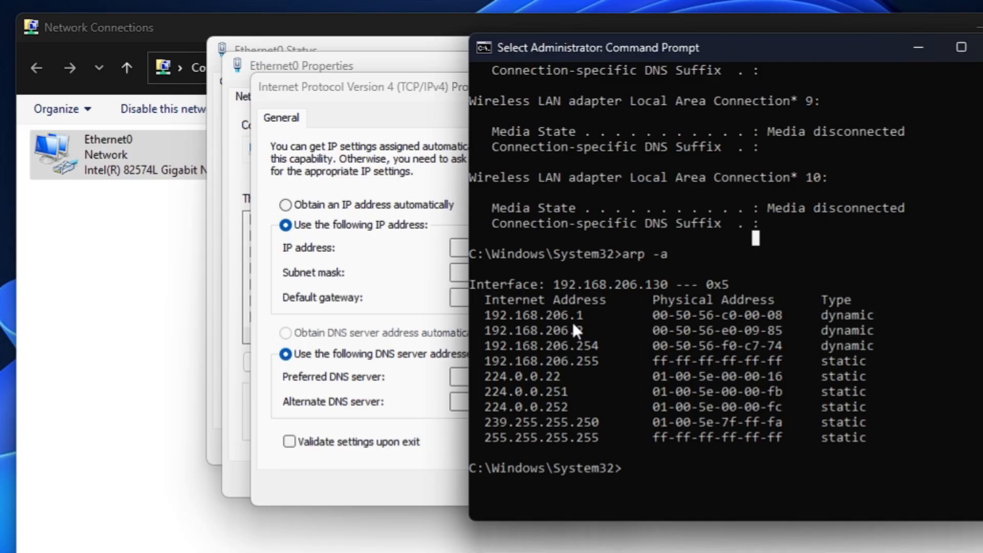
mouse_move(657, 299)
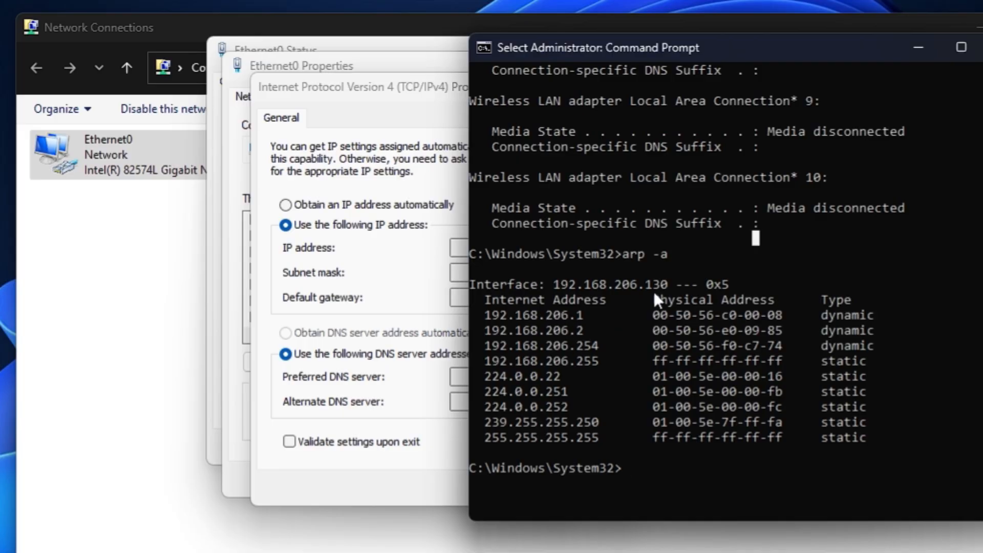
mouse_move(658, 299)
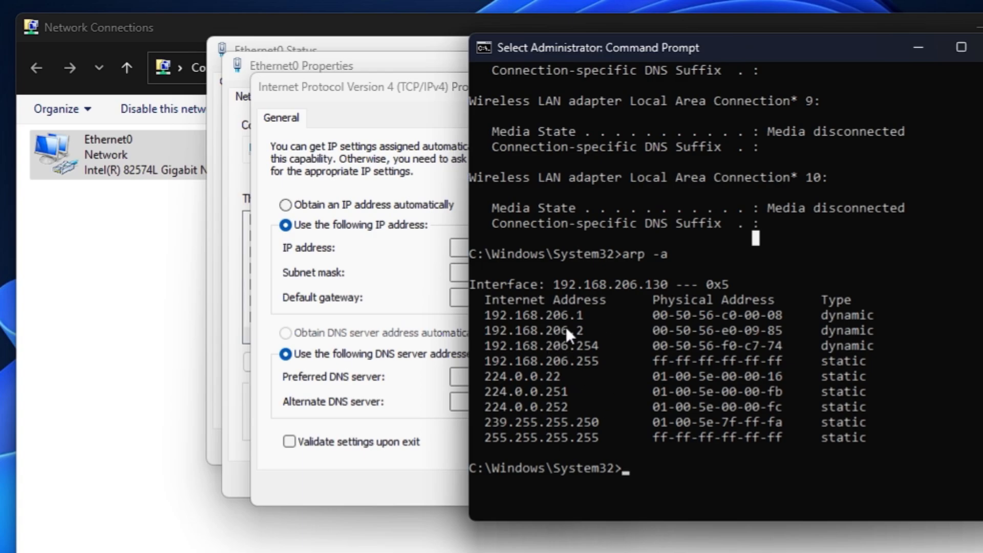
mouse_move(611, 386)
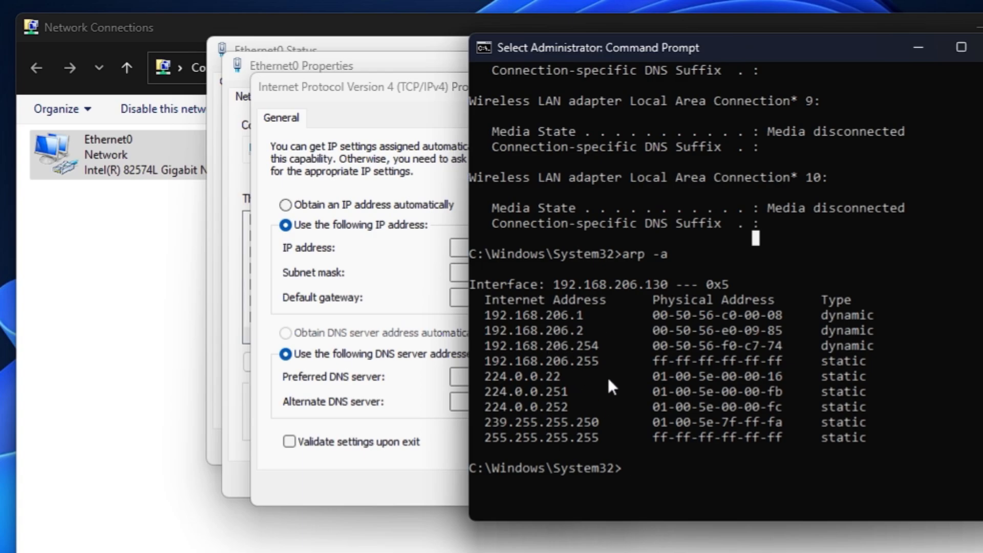
mouse_move(602, 378)
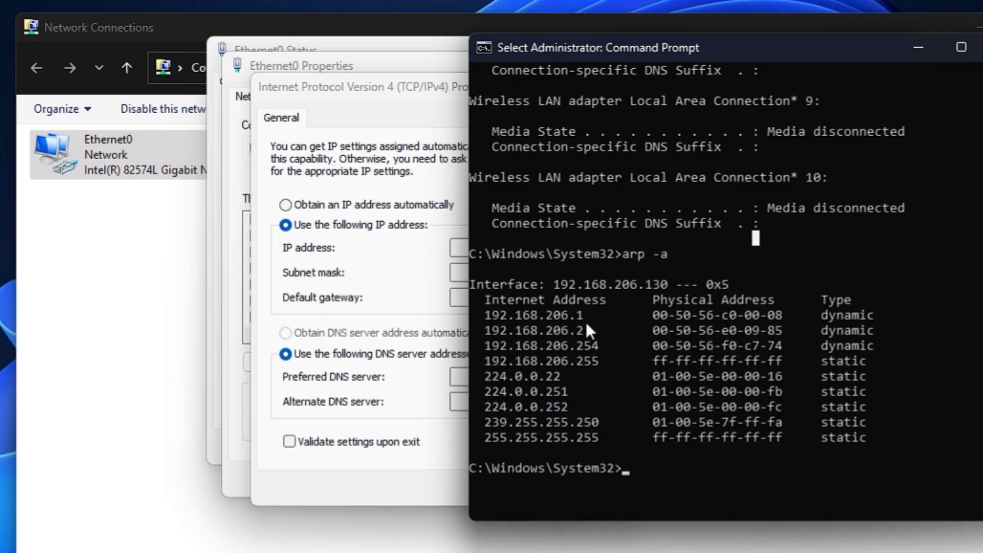
mouse_move(506, 324)
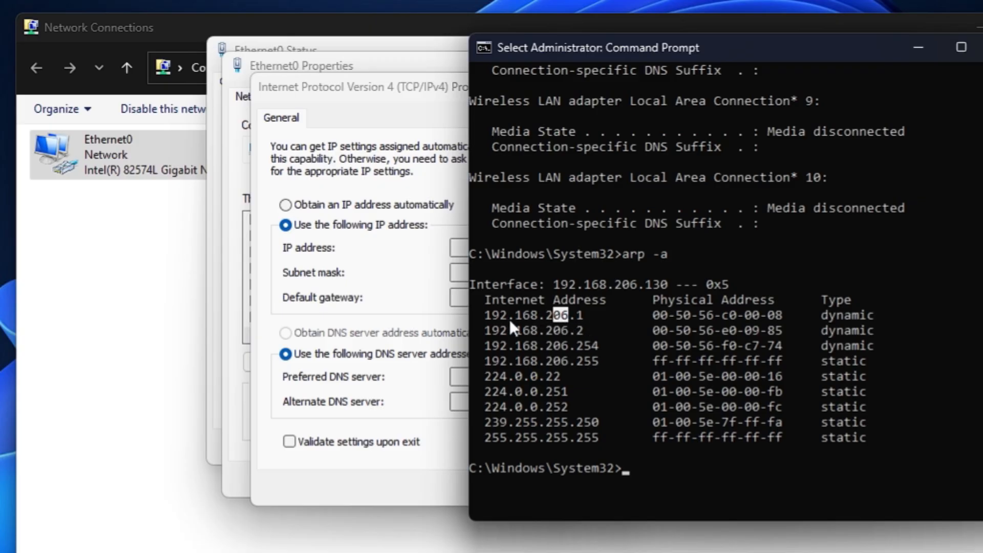
mouse_move(512, 355)
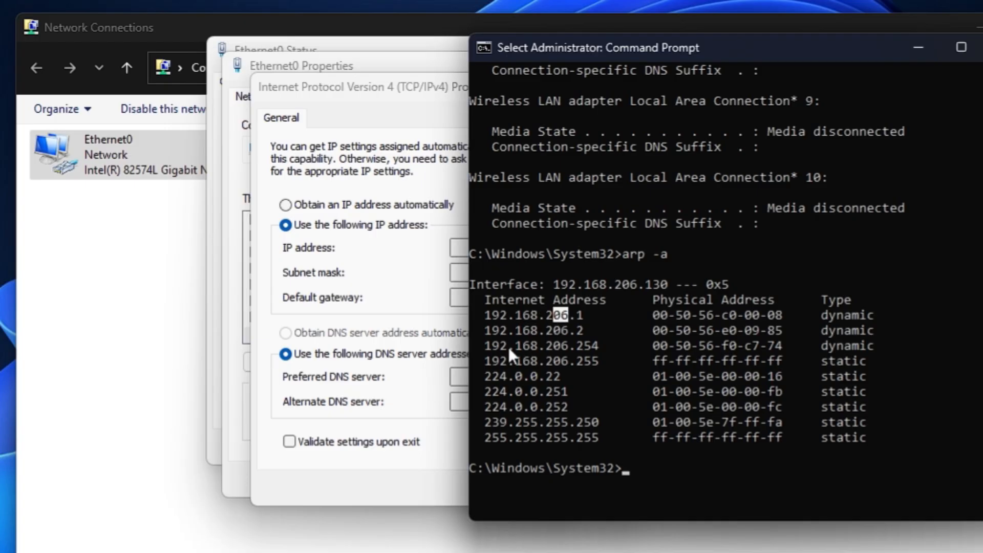
mouse_move(570, 350)
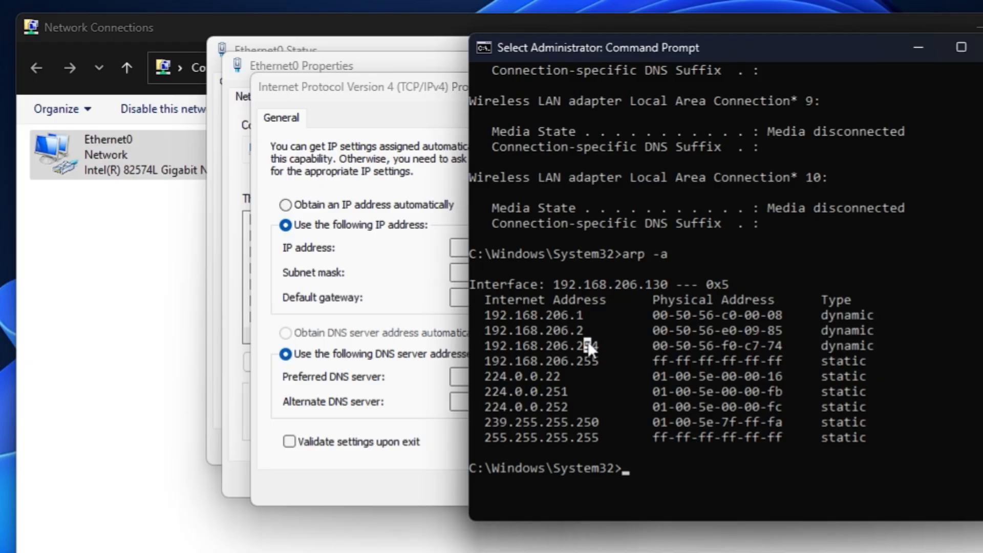
mouse_move(671, 295)
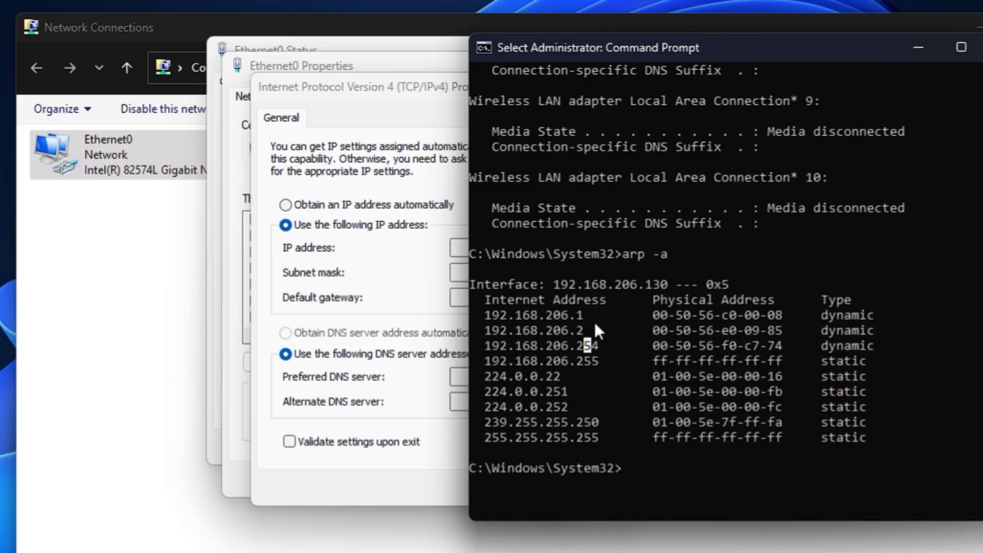
mouse_move(614, 333)
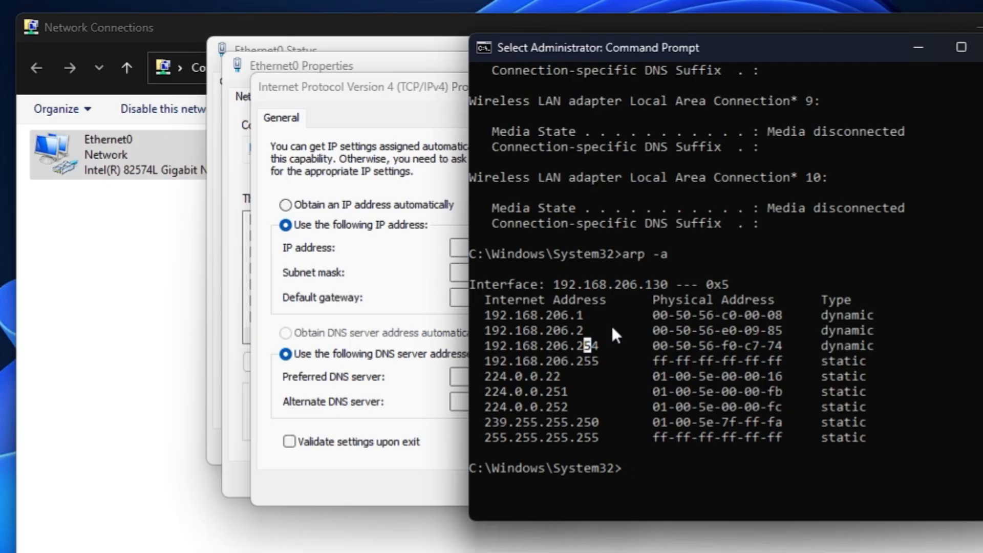
mouse_move(508, 332)
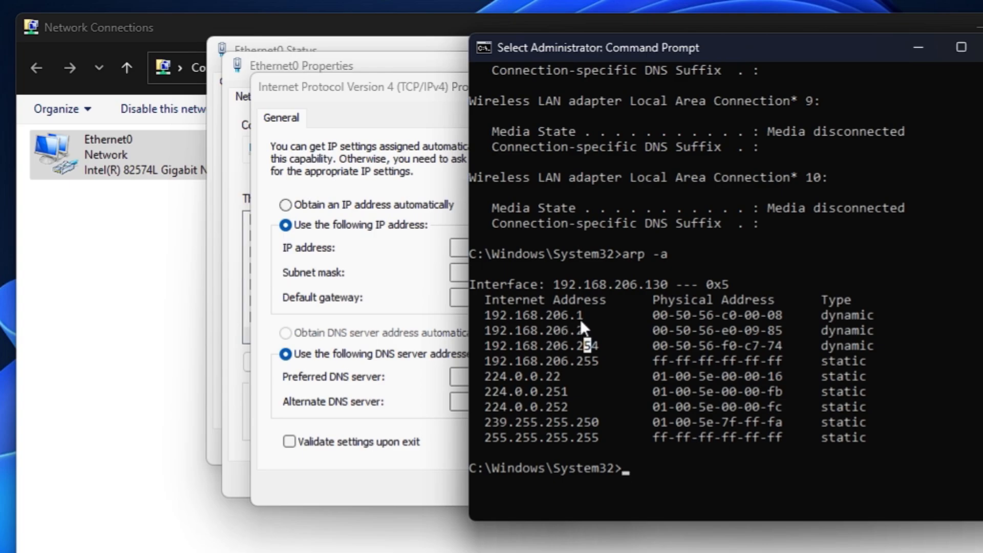
Enter static IP 192.168.206.45, letting subnet mask fill as 255.255.255.0.
click(375, 86)
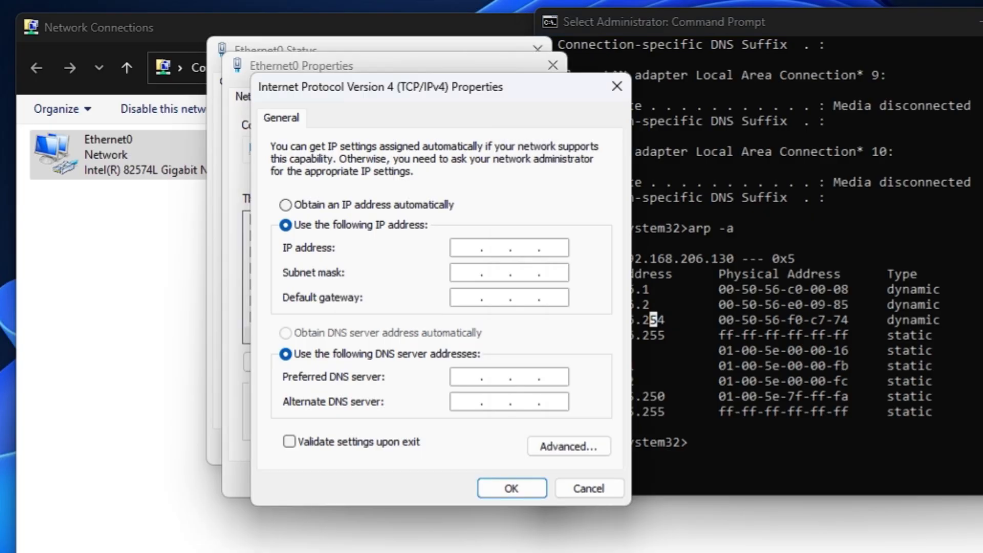
text(192.16)
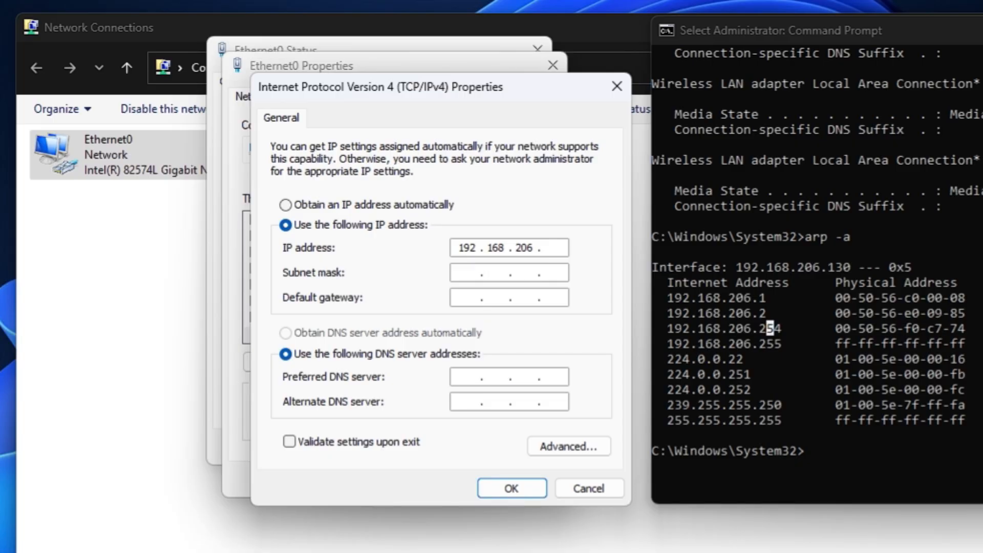
click(551, 247)
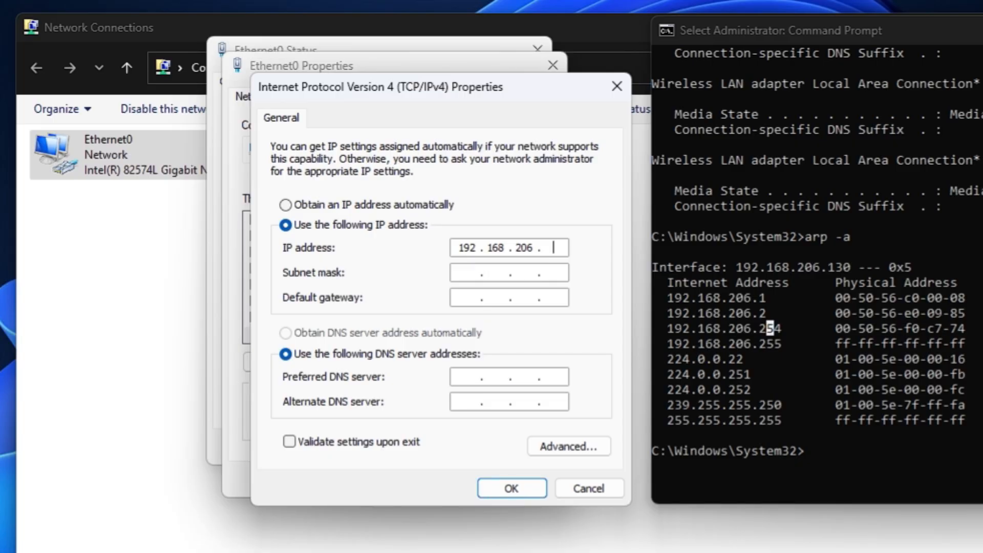
text(45)
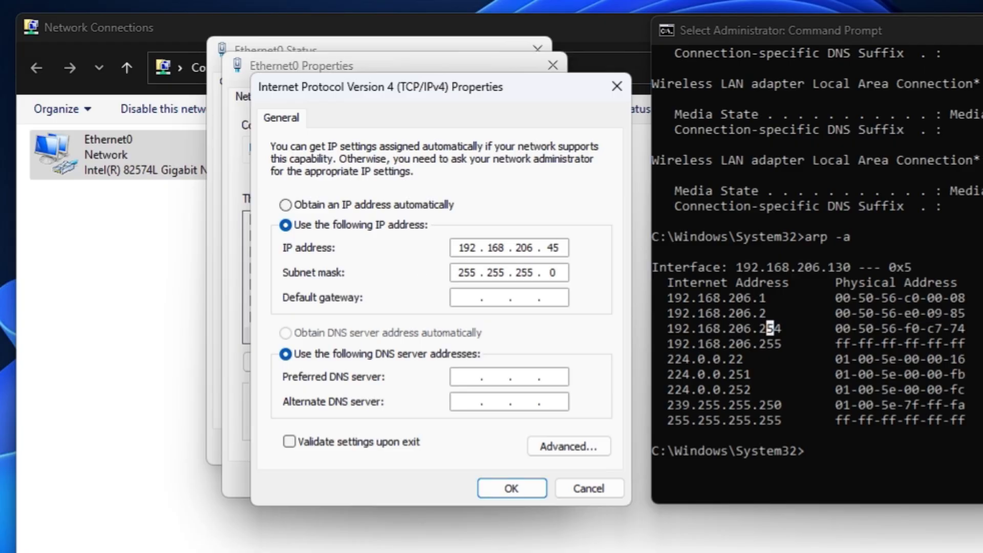
mouse_move(877, 370)
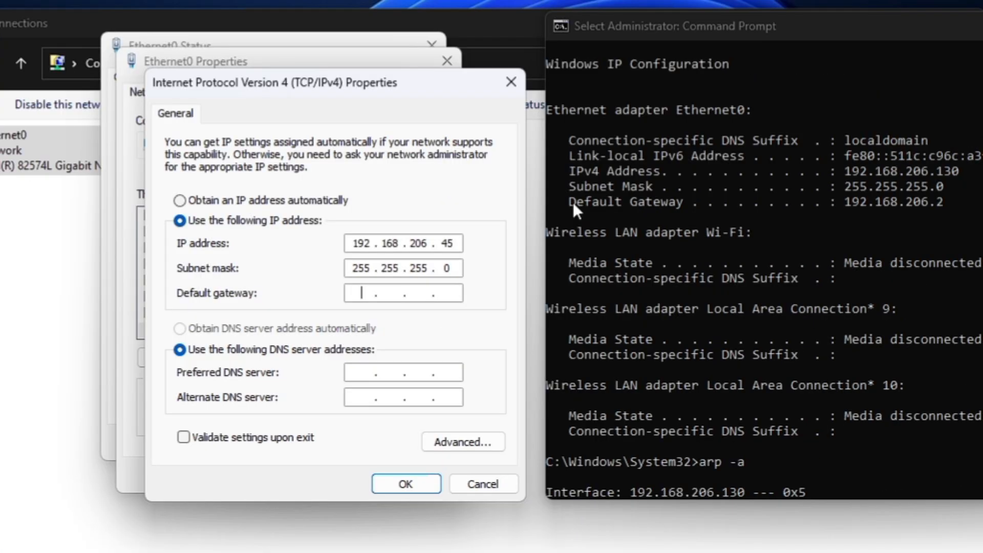
Enter default gateway 192.168.206.2.
text(192 . 168 .  .)
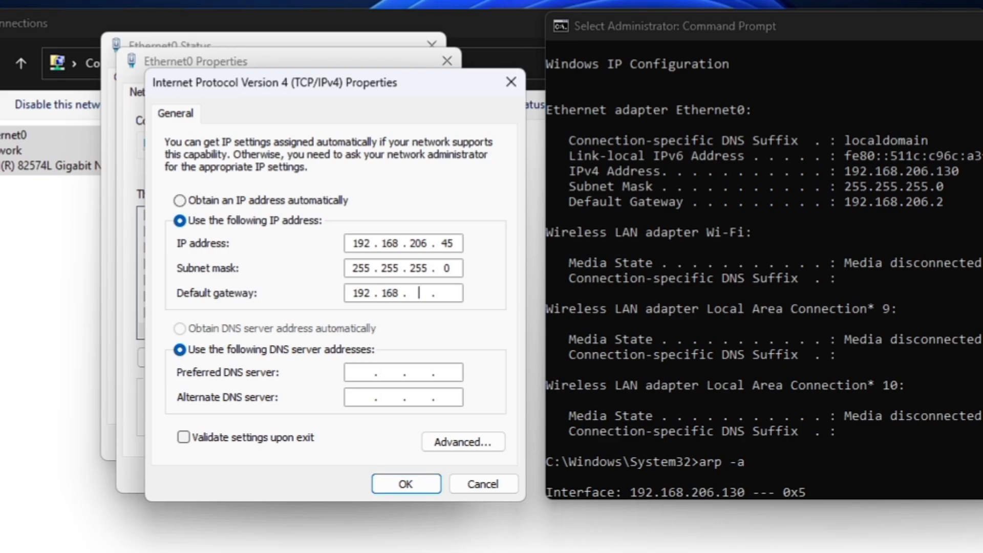
text(206)
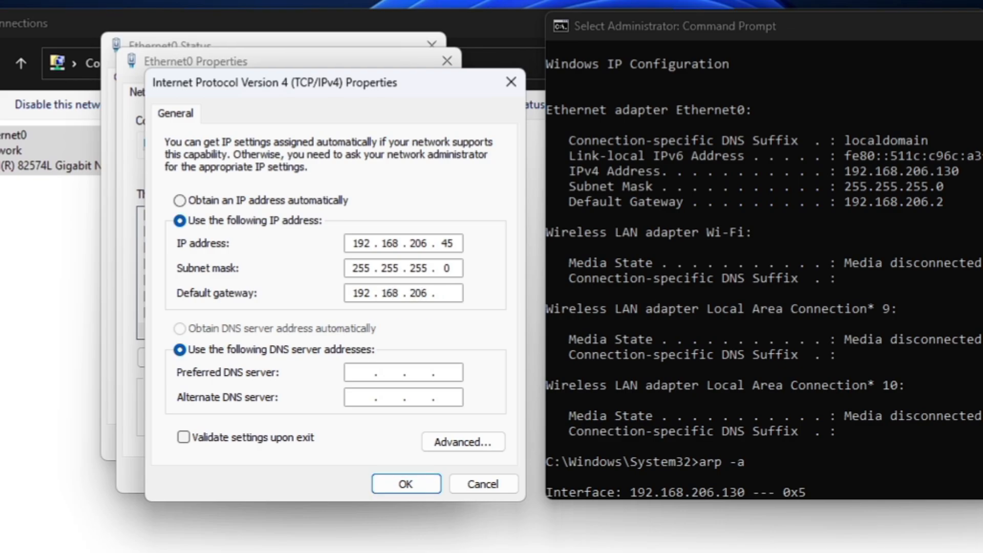
text(2)
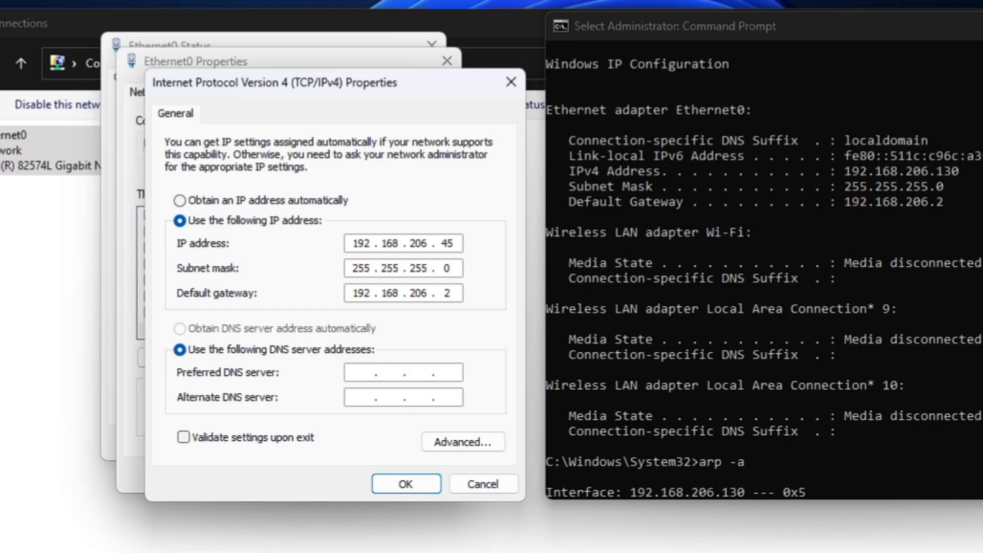
Enter DNS servers 1.1.1.1 and 1.0.0.1 and accept the IPv4 settings.
text(1 . . .)
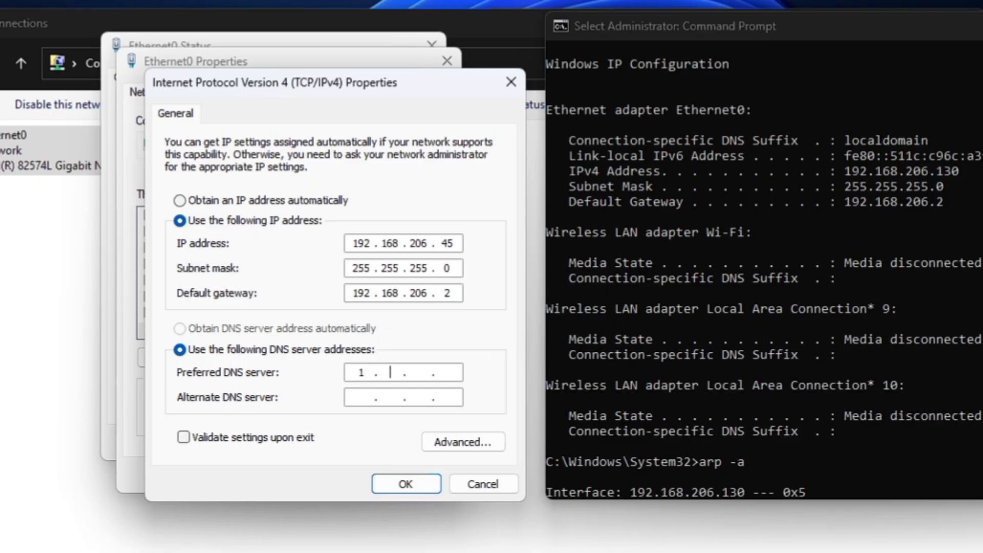
text(1.1.1)
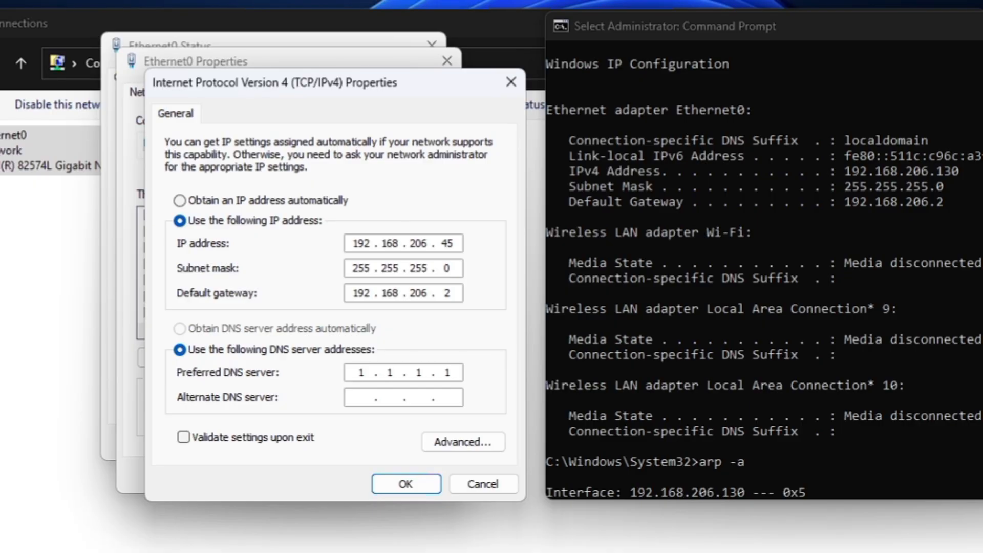
text(1 . . .)
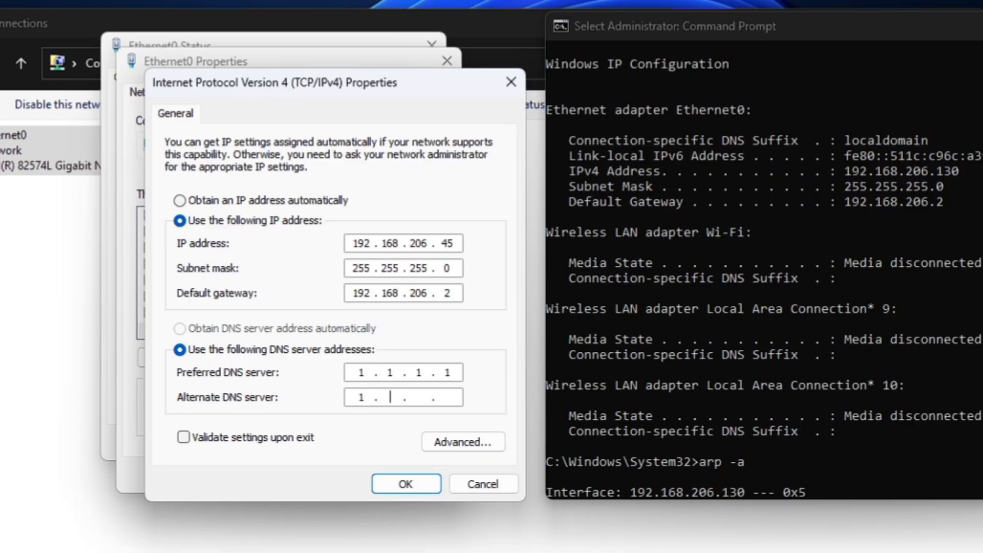
text(0.0.1)
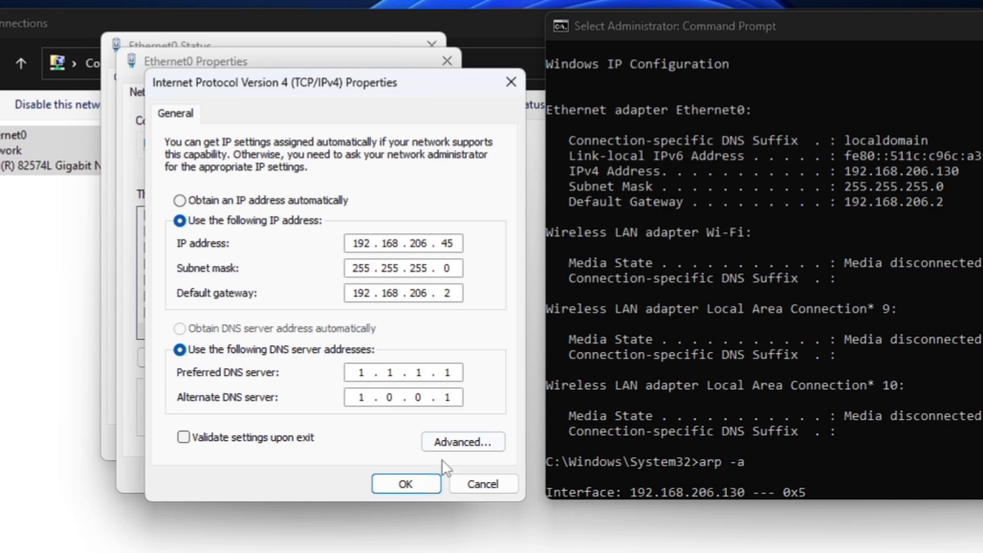
click(406, 483)
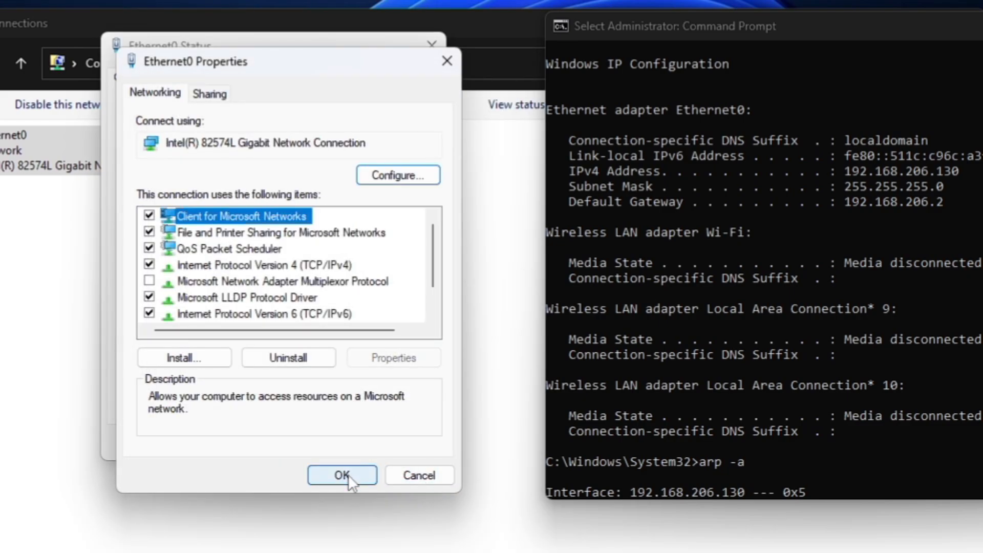
Apply Ethernet0's properties and close its status window back to Network Connections.
click(342, 474)
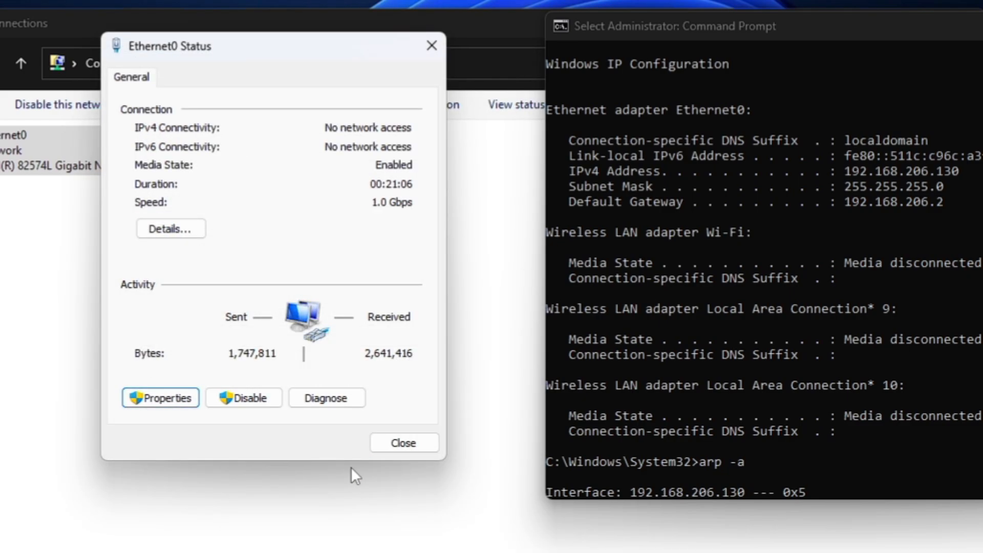
mouse_move(787, 225)
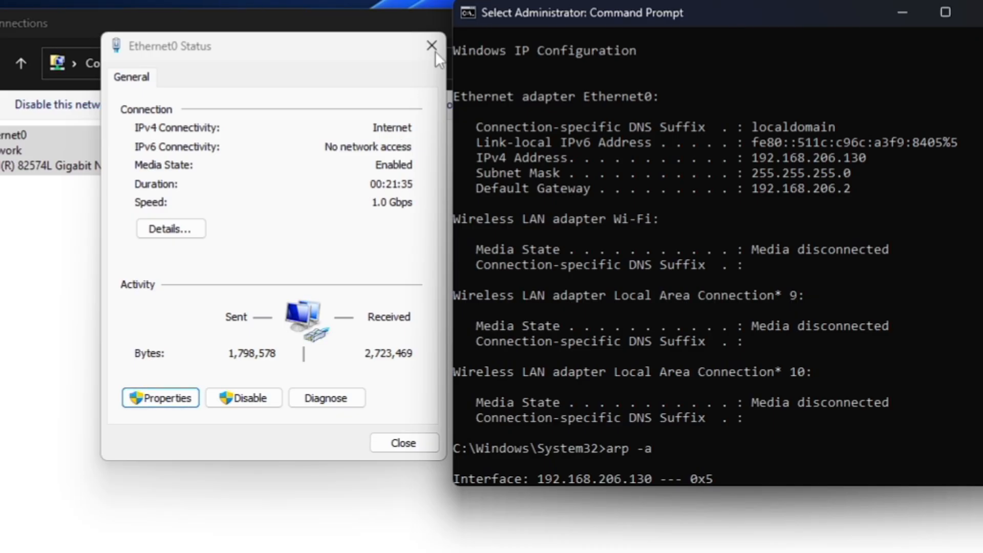
click(431, 45)
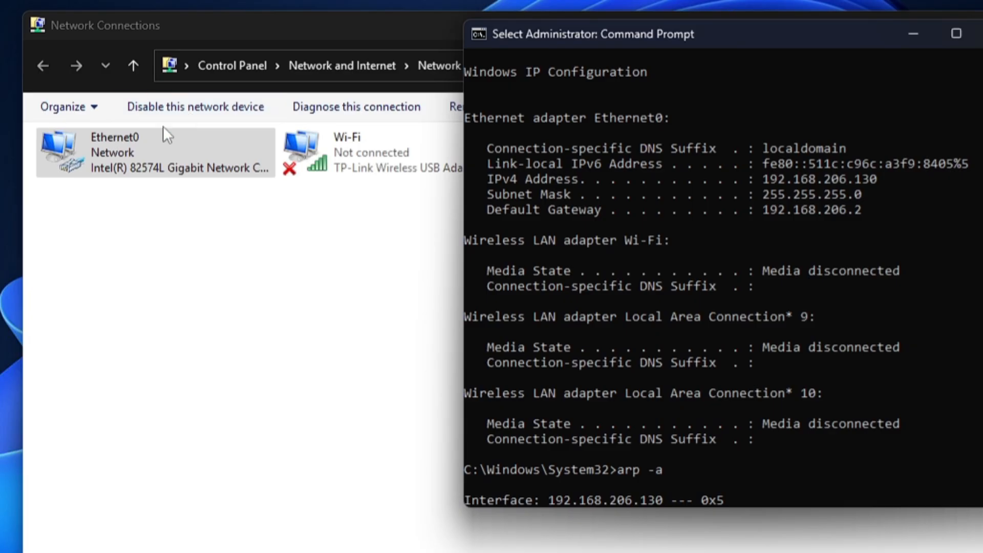
Reopen Ethernet0's connection details confirming 192.168.206.45, gateway 192.168.206.2 and DNS 1.1.1.1/1.0.0.1.
click(151, 153)
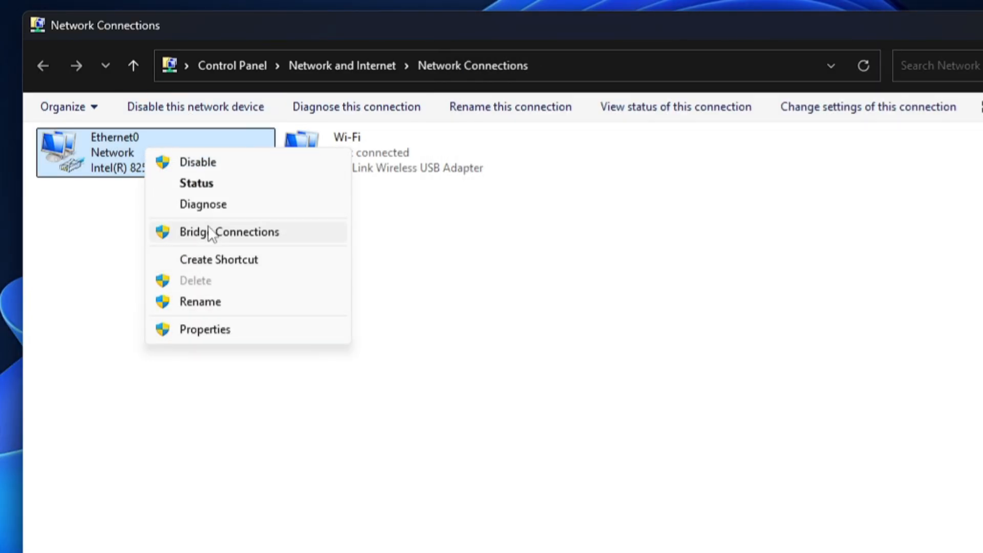
click(196, 182)
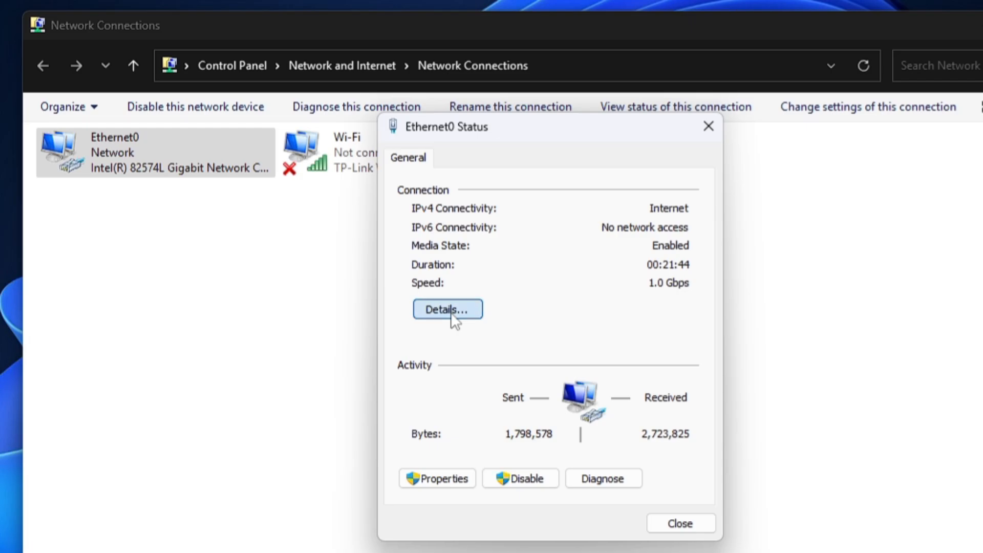
click(448, 309)
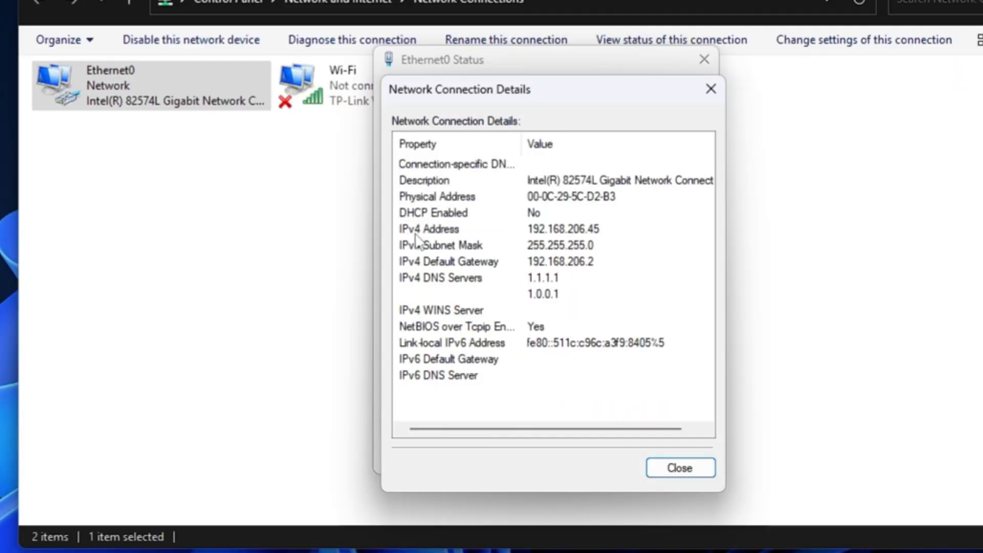
mouse_move(593, 242)
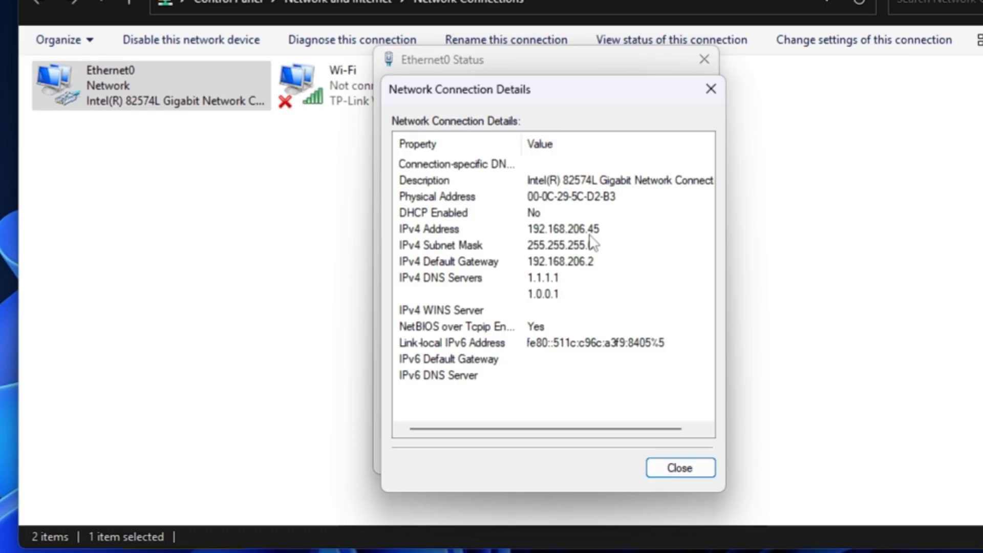
mouse_move(594, 244)
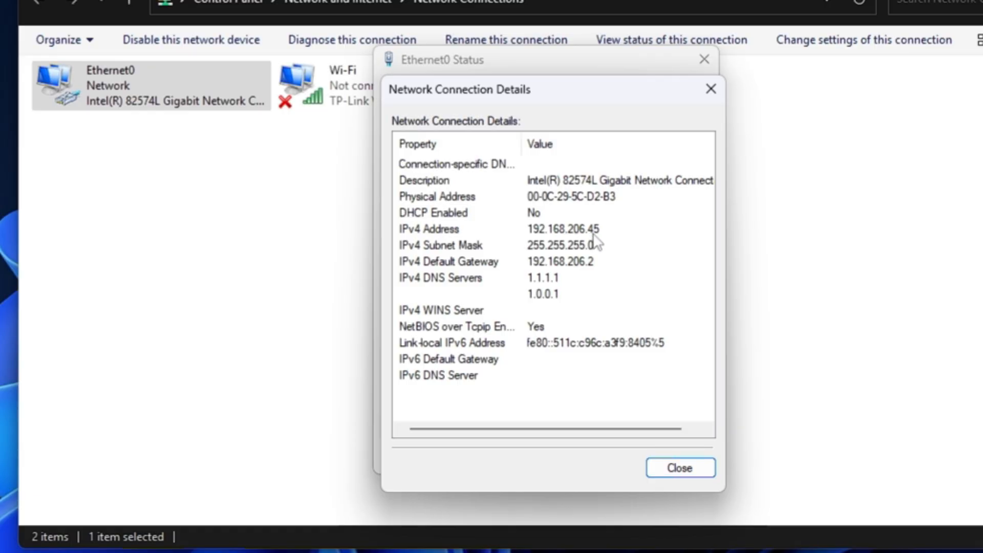
mouse_move(416, 222)
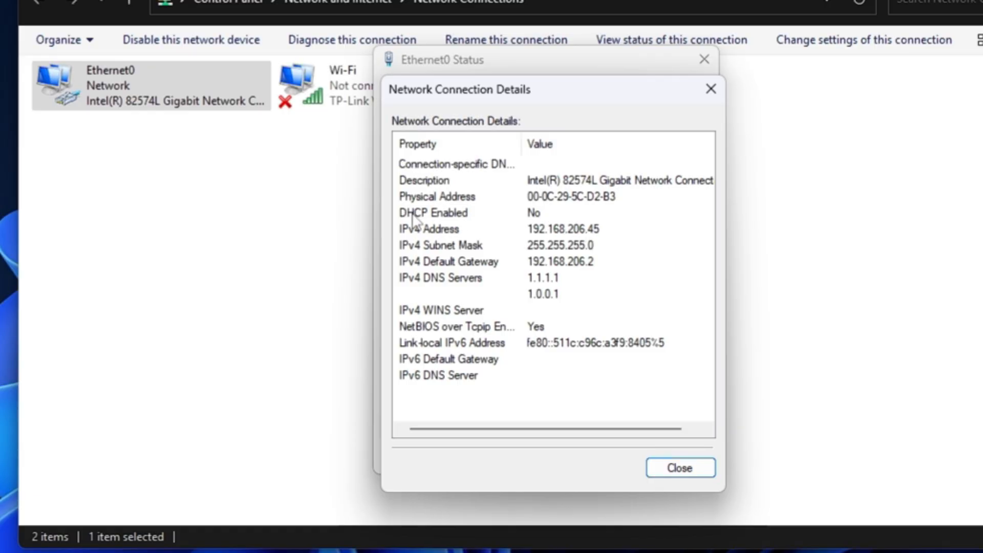
mouse_move(534, 226)
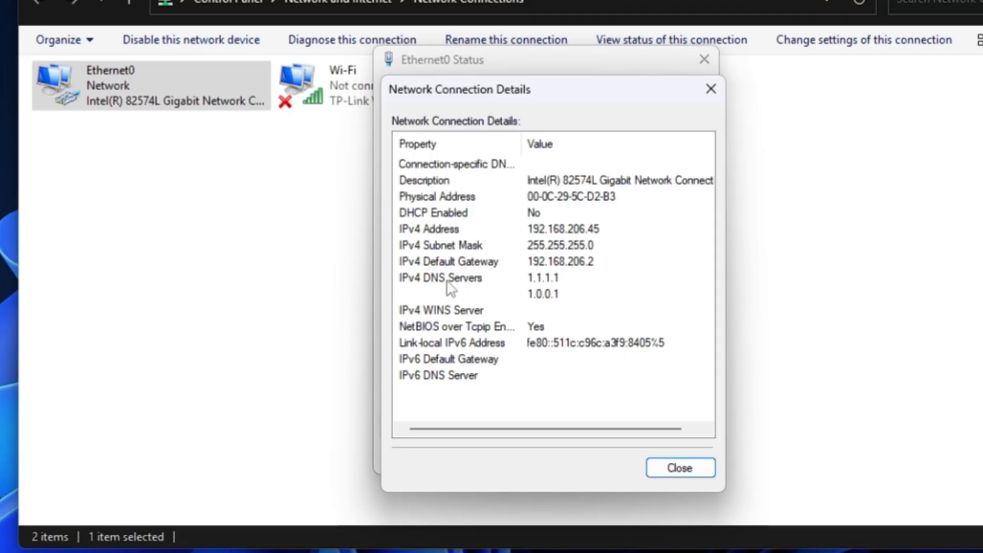
click(441, 277)
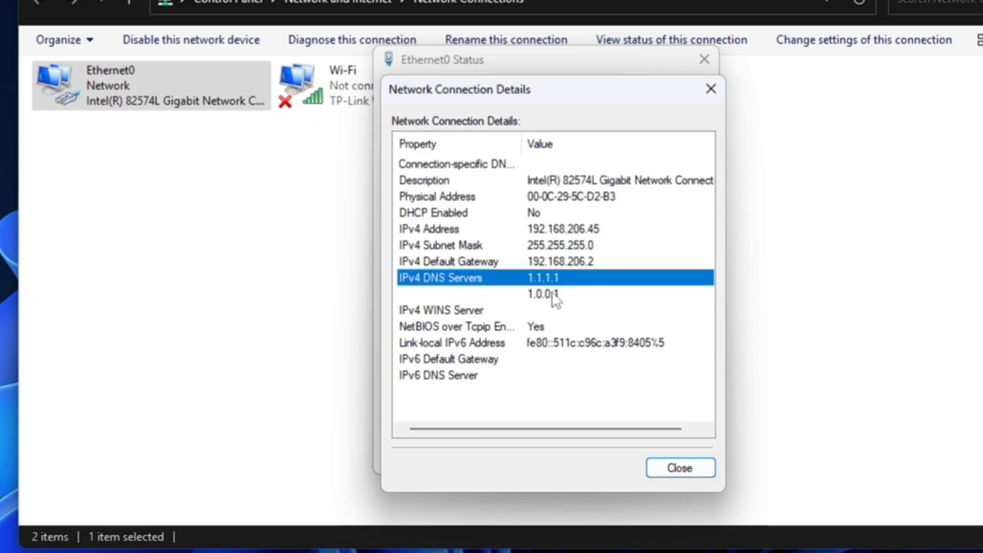